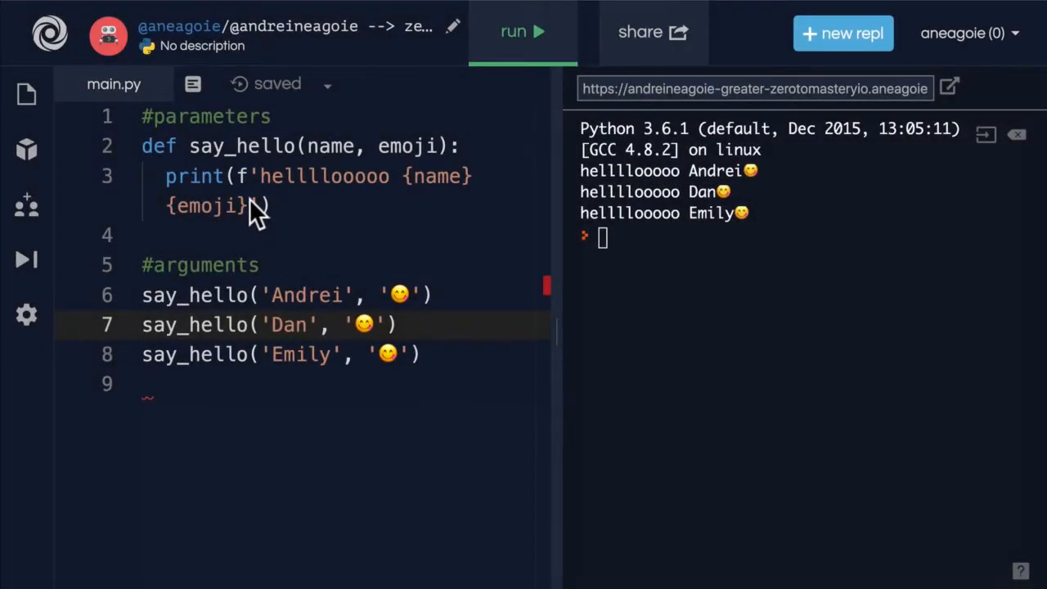
mouse_move(295, 155)
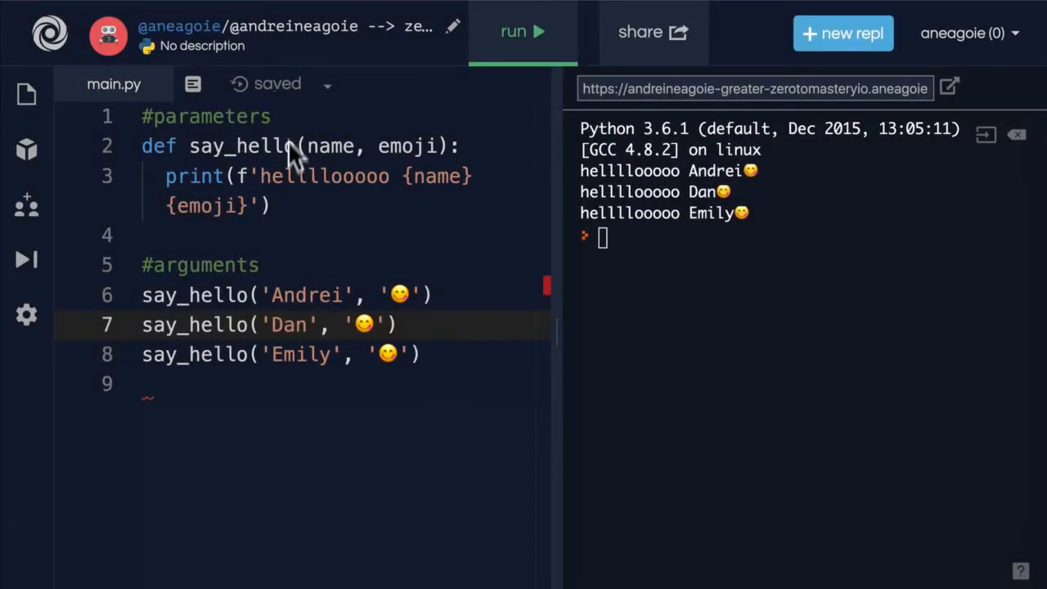
mouse_move(442, 147)
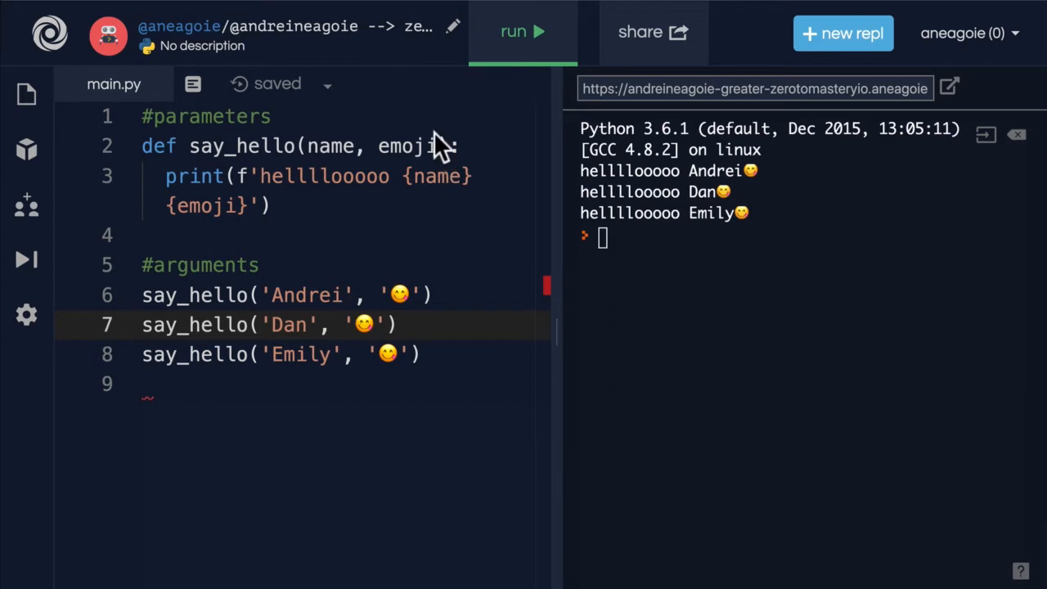
Change the comment above the say_hello calls to read '# positional arguments'.
left_click_drag(309, 145, 438, 145)
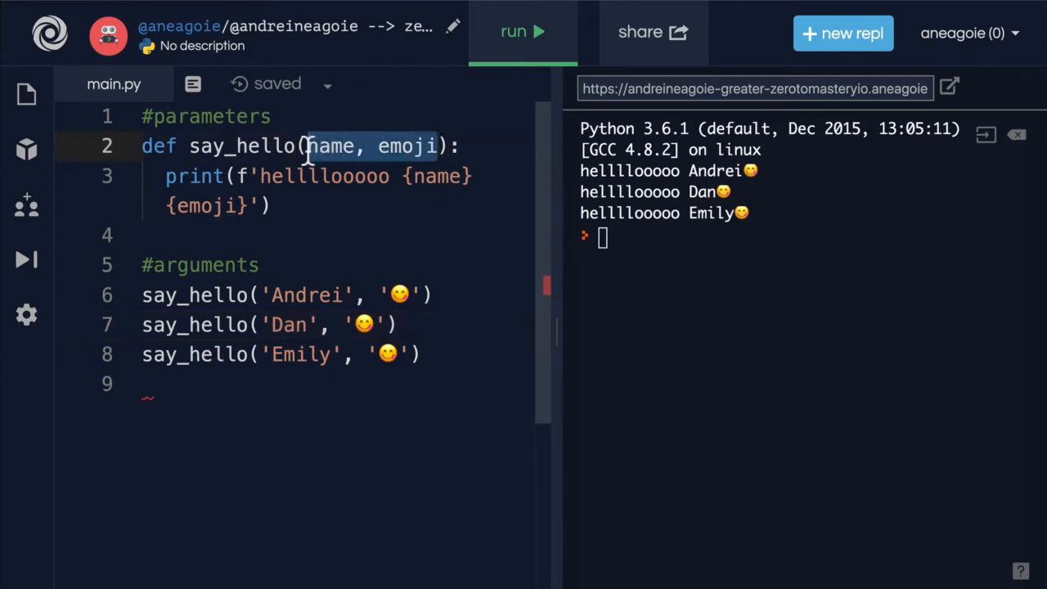
type("#")
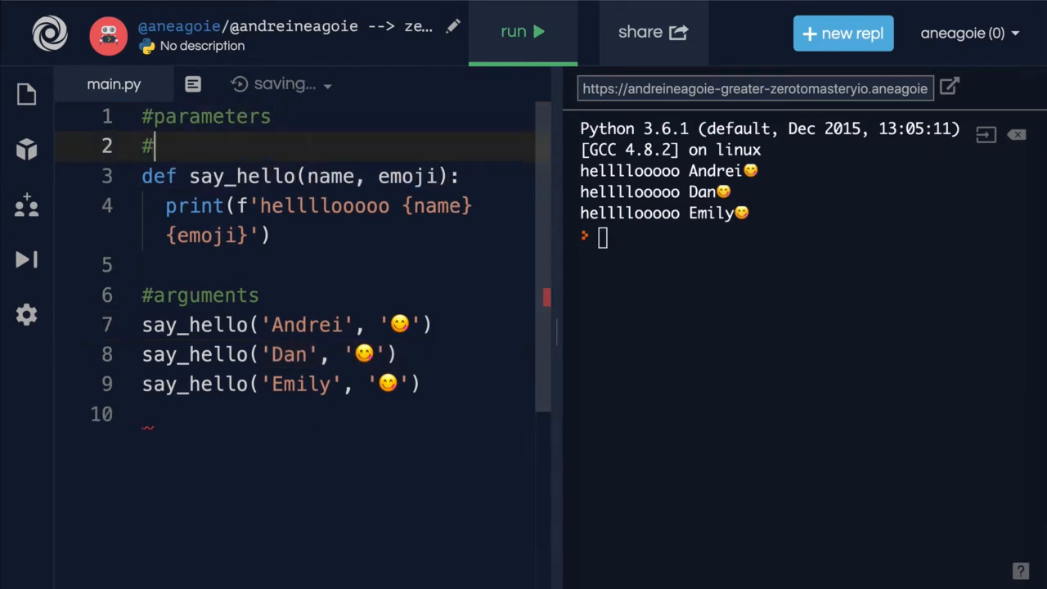
type("posti")
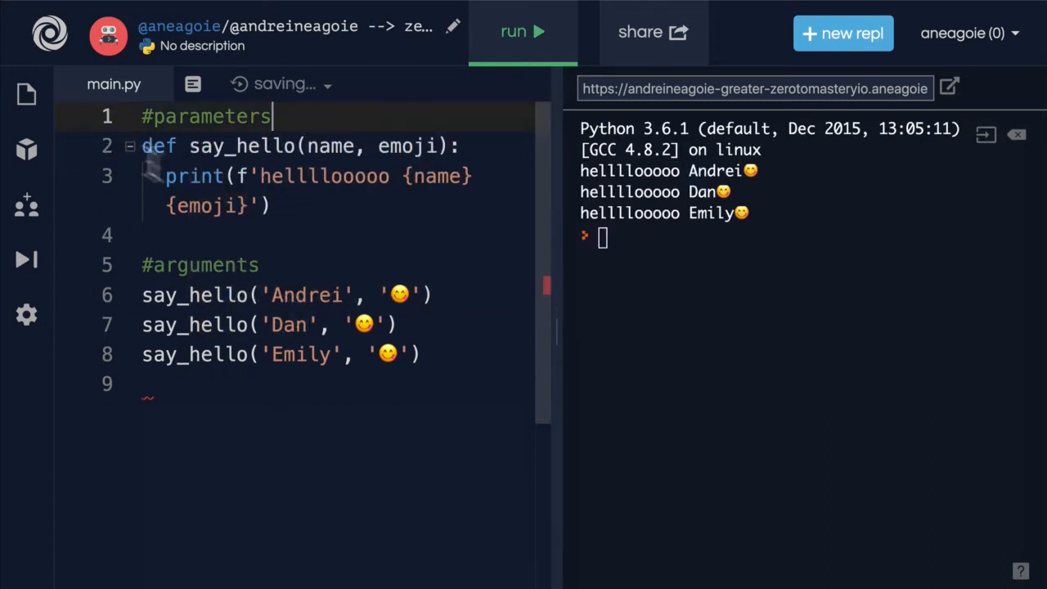
type("positional")
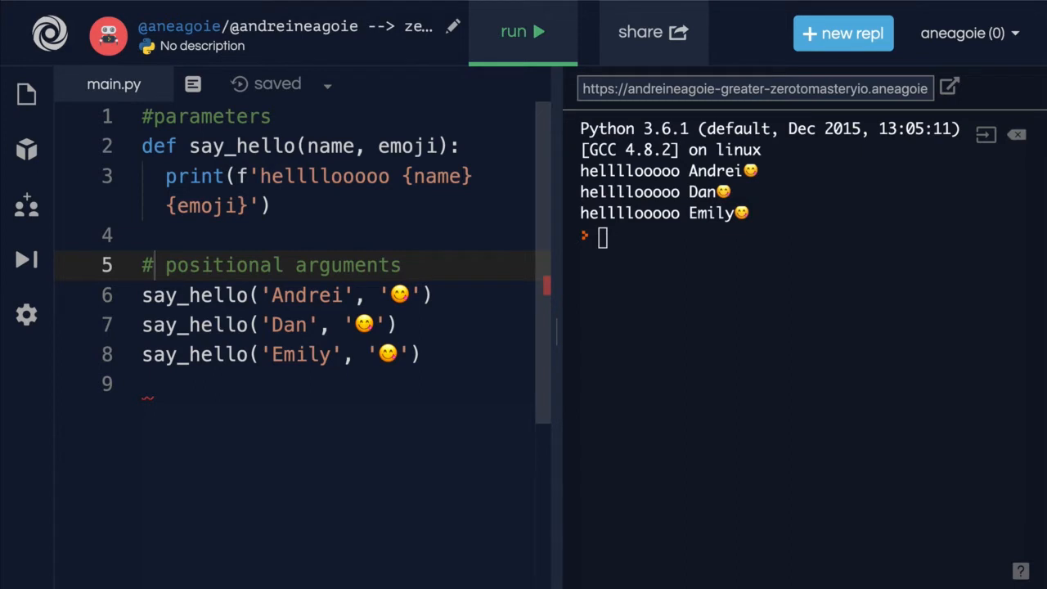
Swap 'Andrei' and the emoji in the first call and rerun to see the emoji print first.
double_click(307, 295)
type("😋")
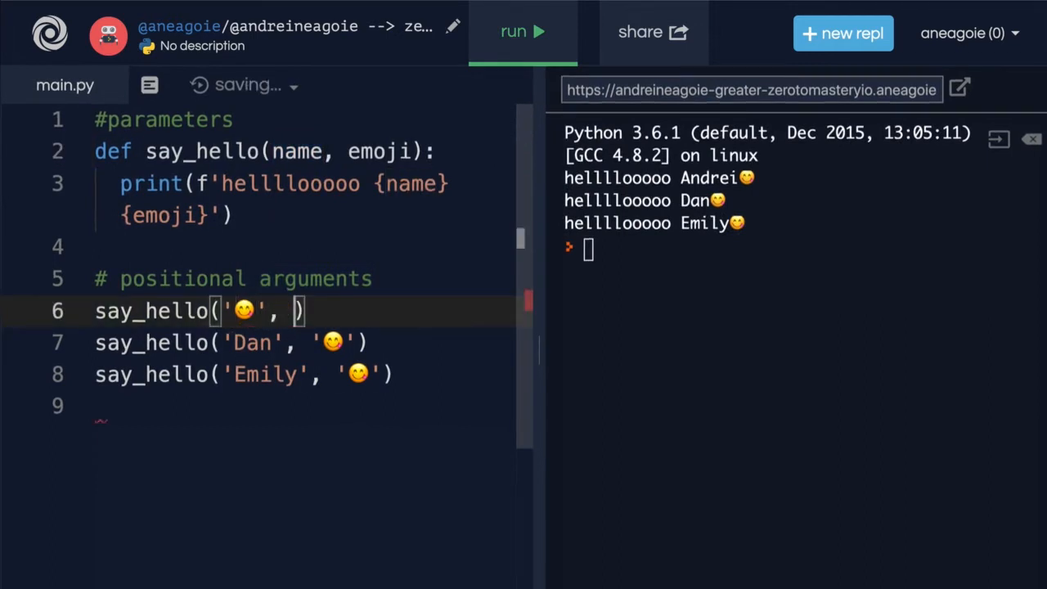
left_click(522, 32)
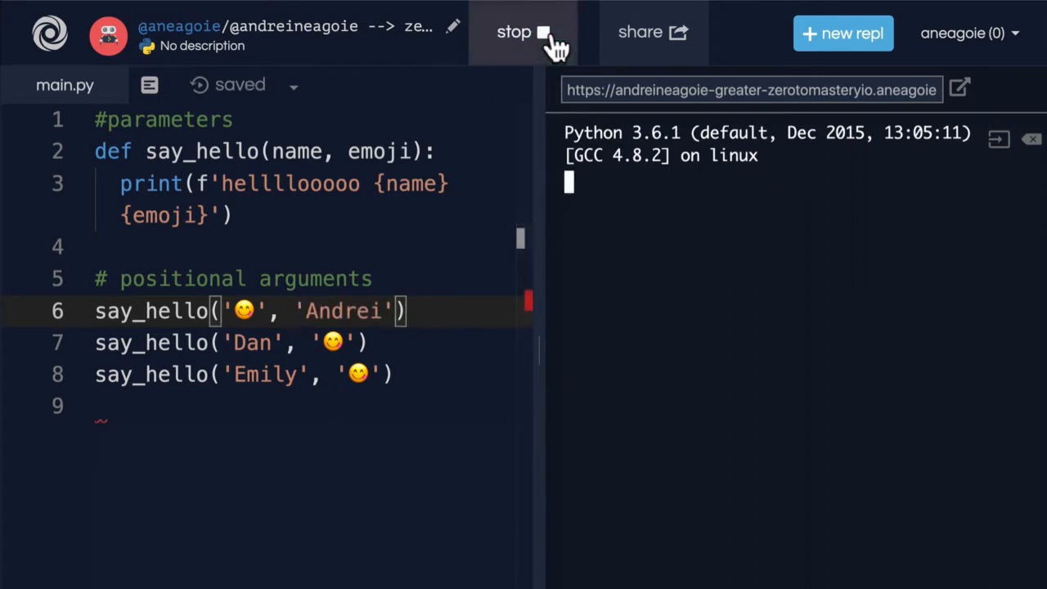
left_click(524, 33)
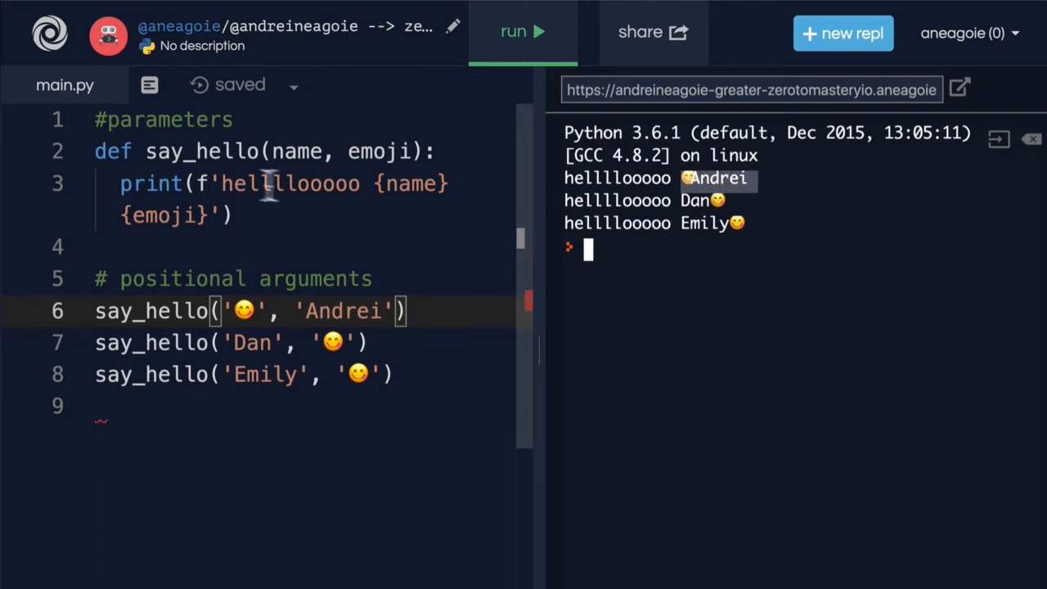
mouse_move(352, 341)
type(", '😊'")
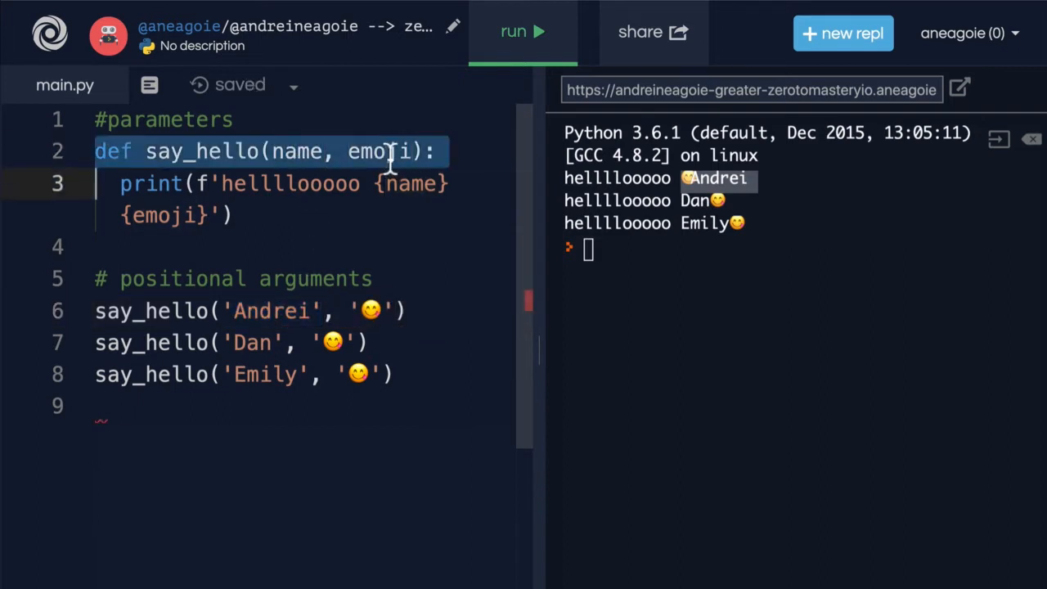
Put 'Andrei' back before the emoji and begin a '# keyword' comment below the calls.
double_click(272, 310)
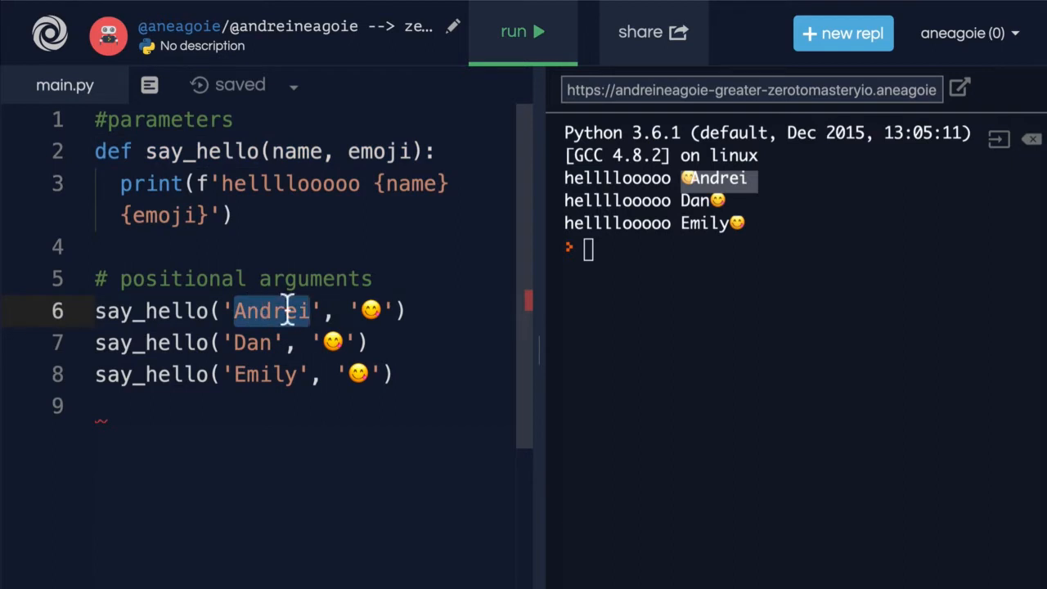
mouse_move(357, 311)
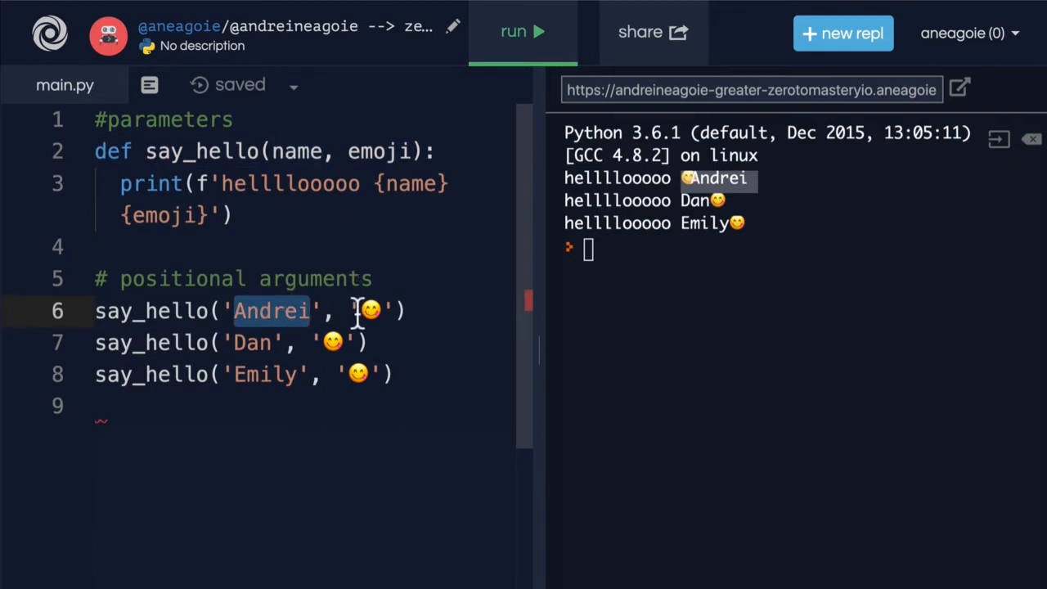
double_click(380, 150)
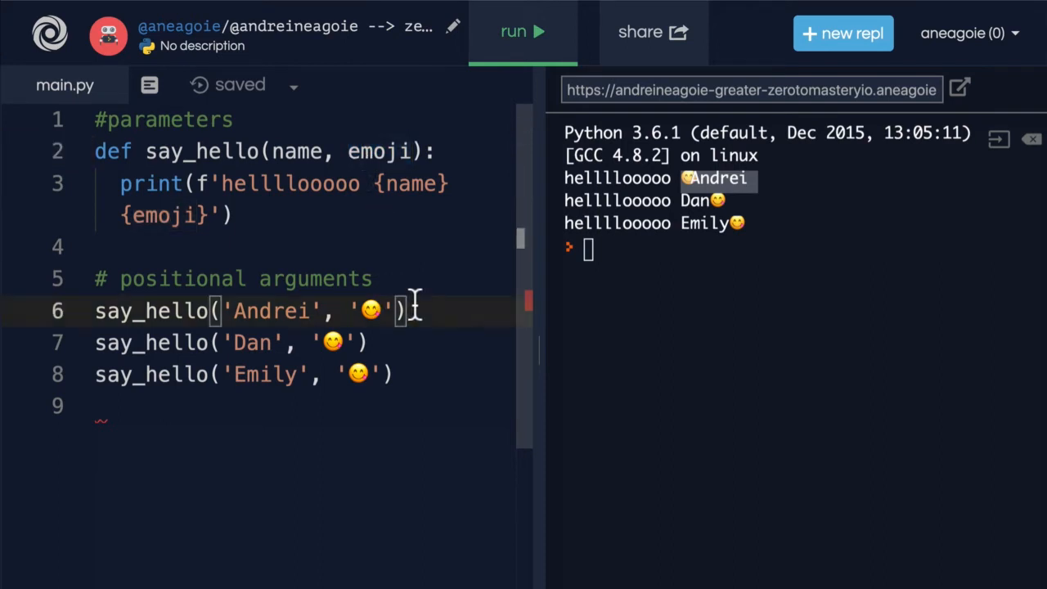
type("# keyword")
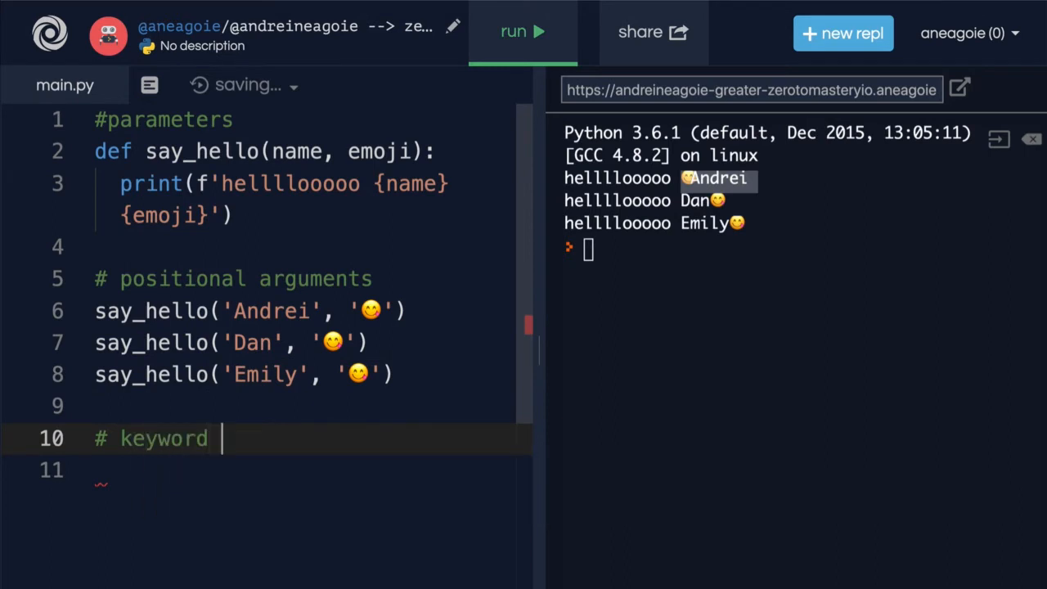
Finish '# keyword arguments' and write say_hello(emoji='😋', name='Bibi') by keyword.
type("arguments")
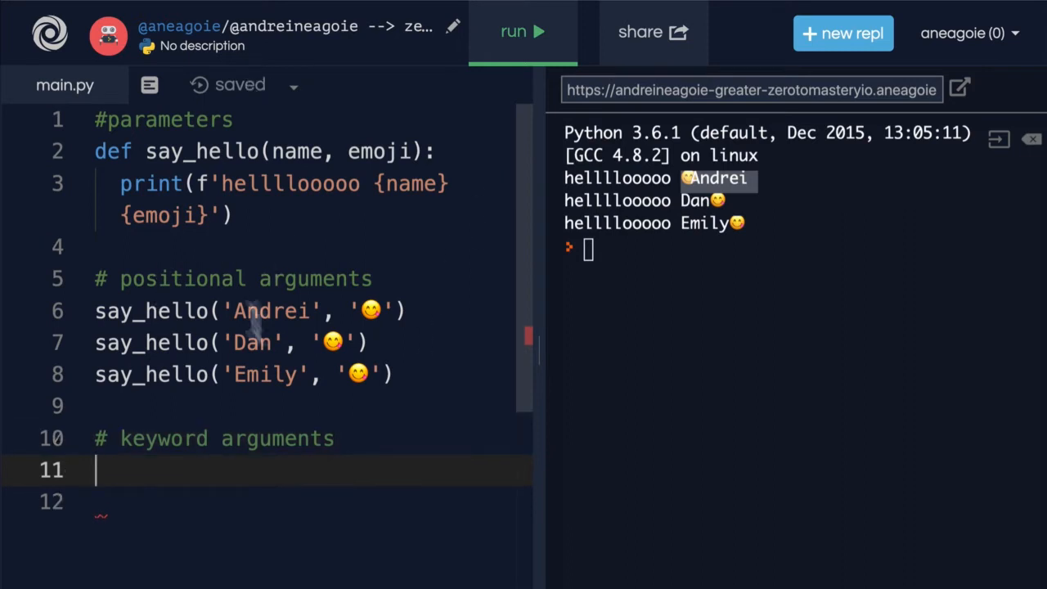
mouse_move(427, 298)
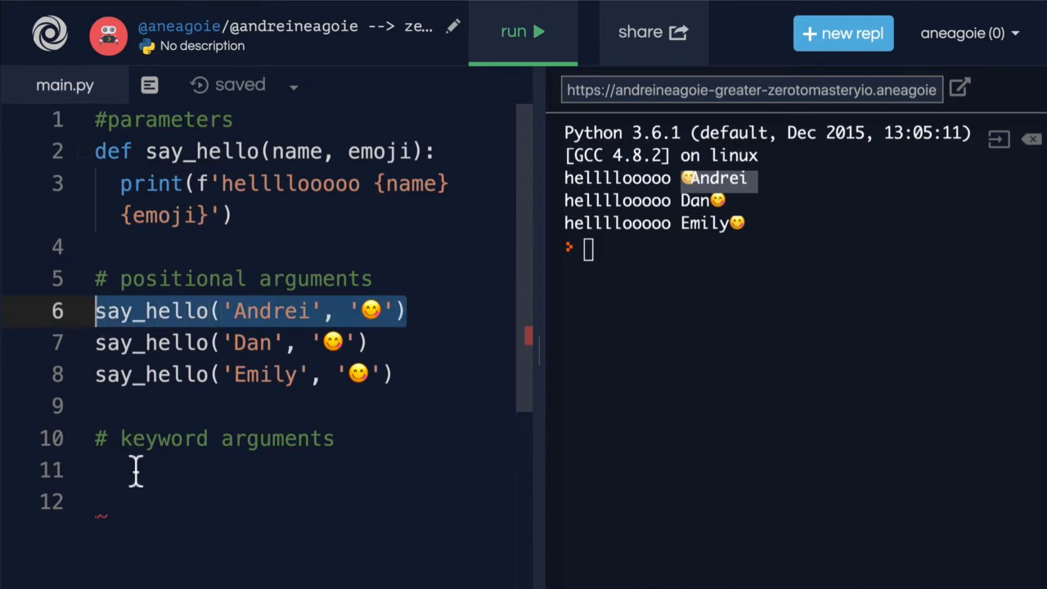
type("say_hello(")
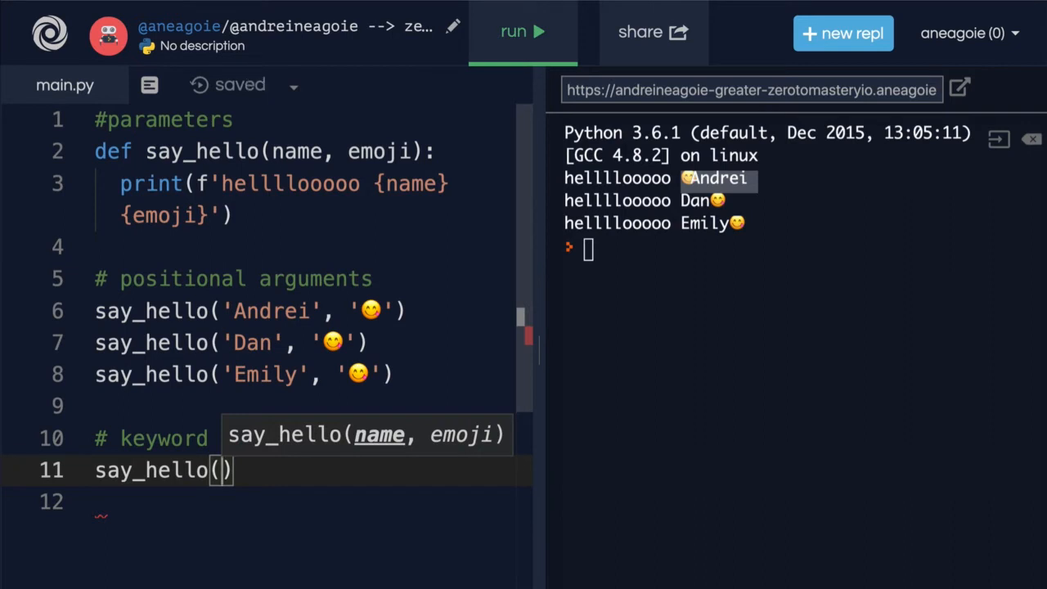
type("em")
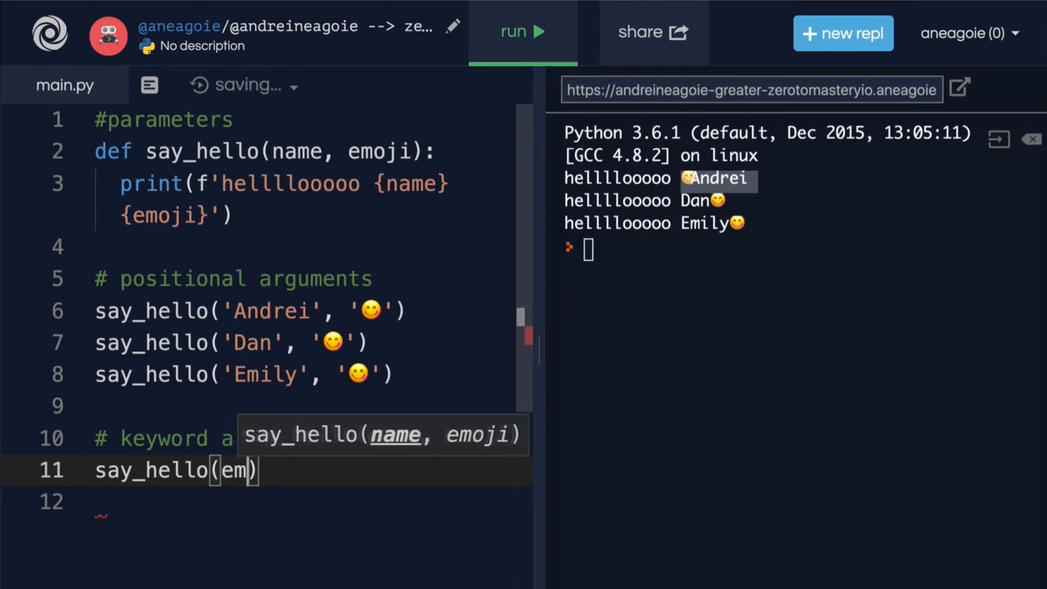
type("oji=")
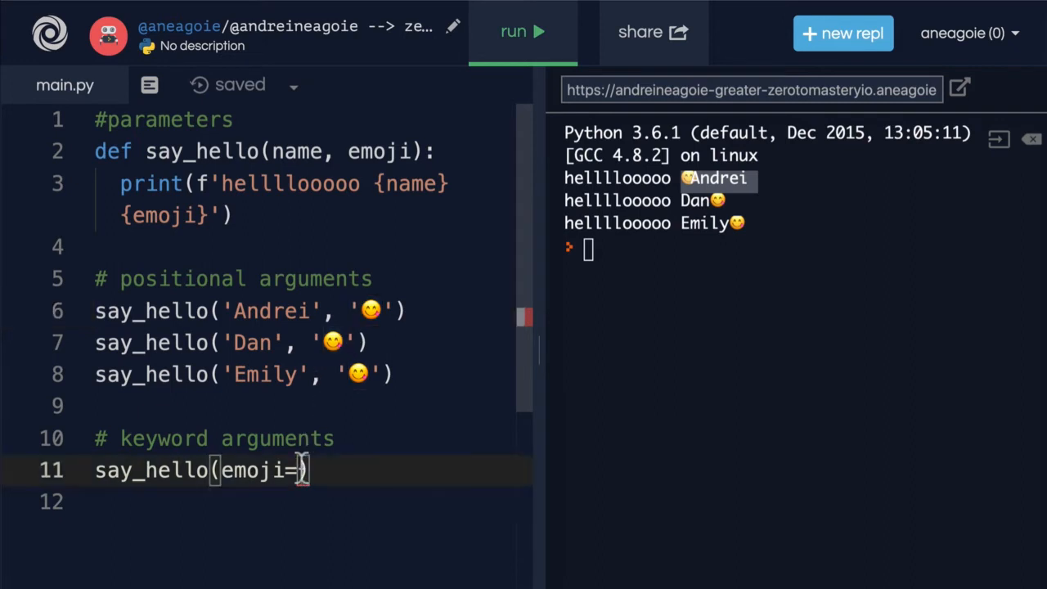
type("'😋',")
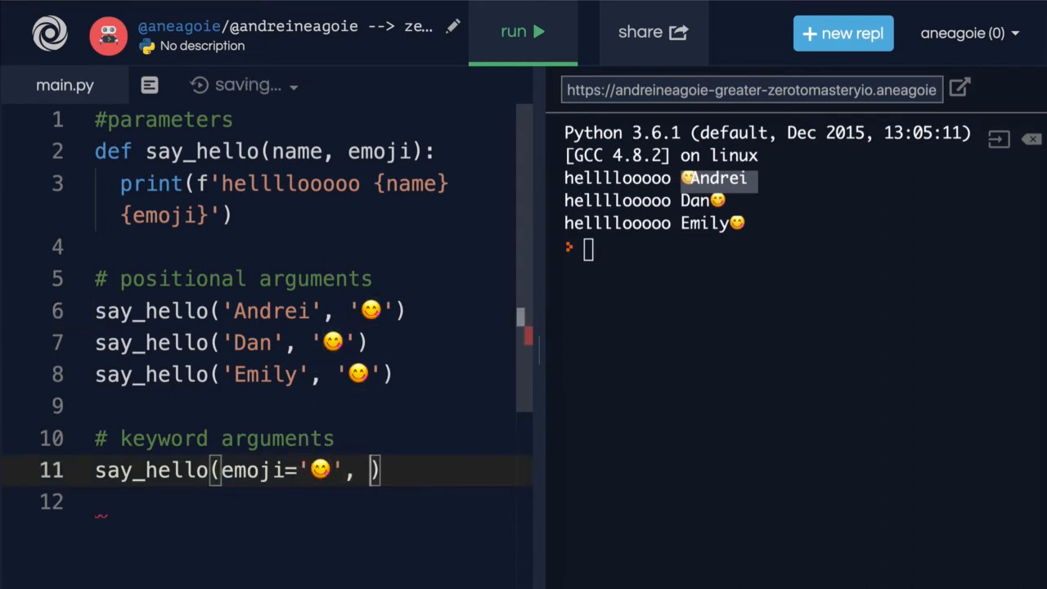
type("name='Bibi")
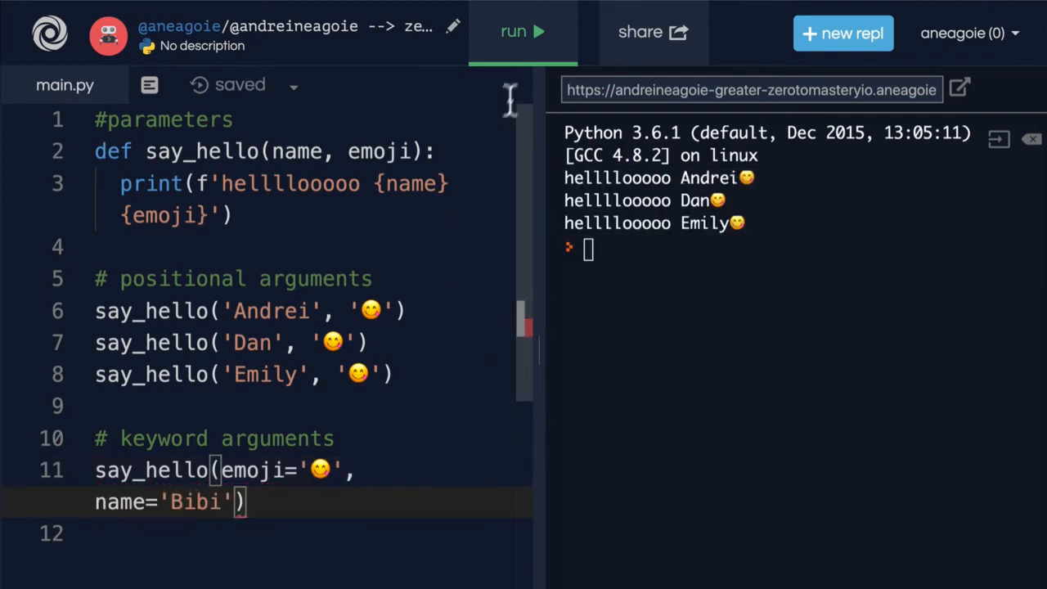
Run the script so the console adds 'helllloooo Bibi' with the emoji from the keyword call.
left_click(524, 31)
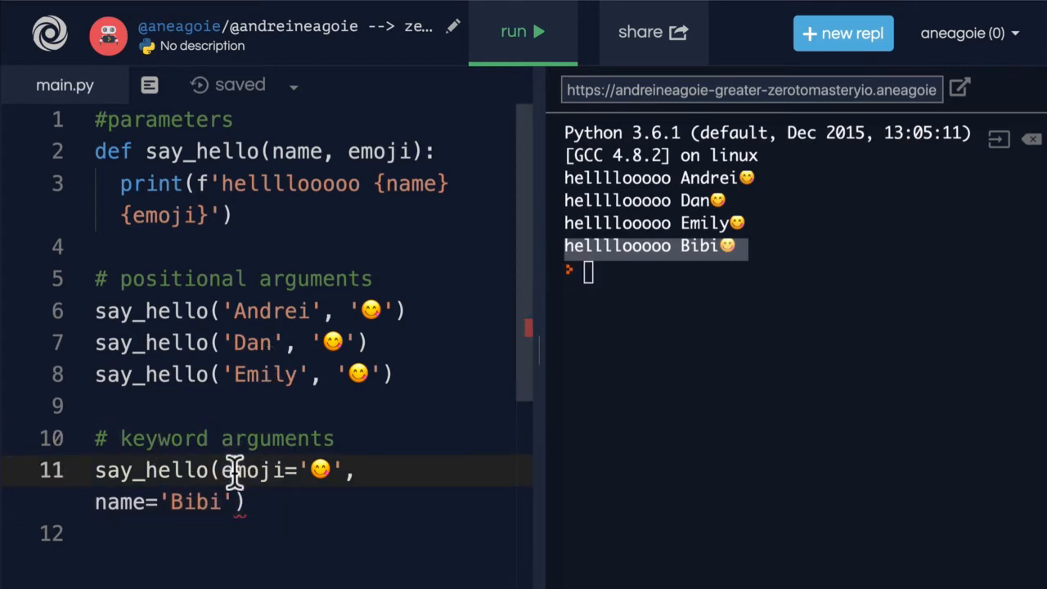
double_click(254, 471)
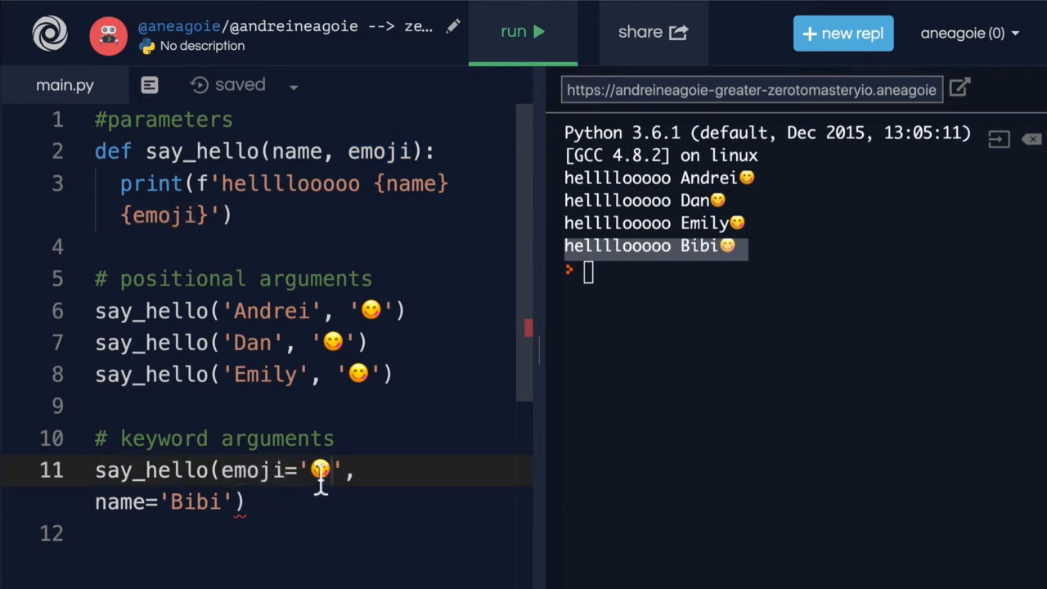
double_click(193, 501)
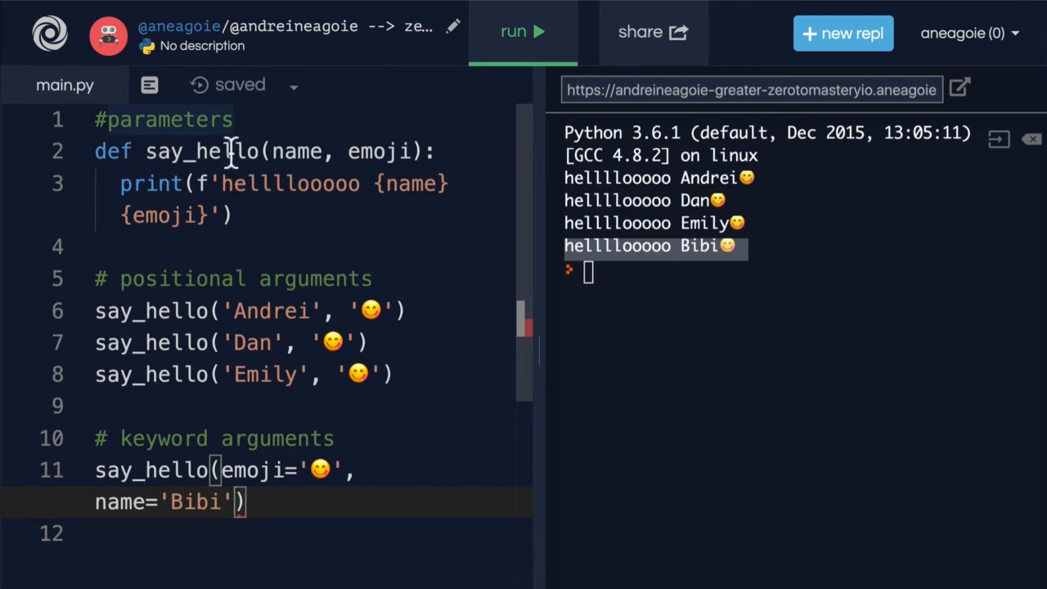
mouse_move(282, 156)
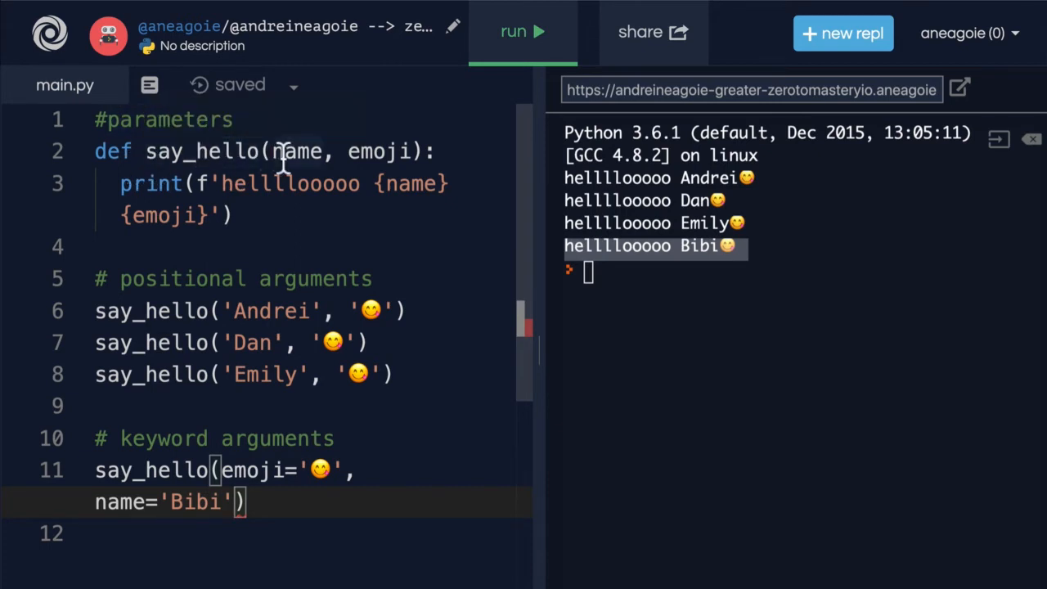
Reorder the keyword call to say_hello(name='Bibi', emoji='😋') and rerun with the same output.
double_click(378, 151)
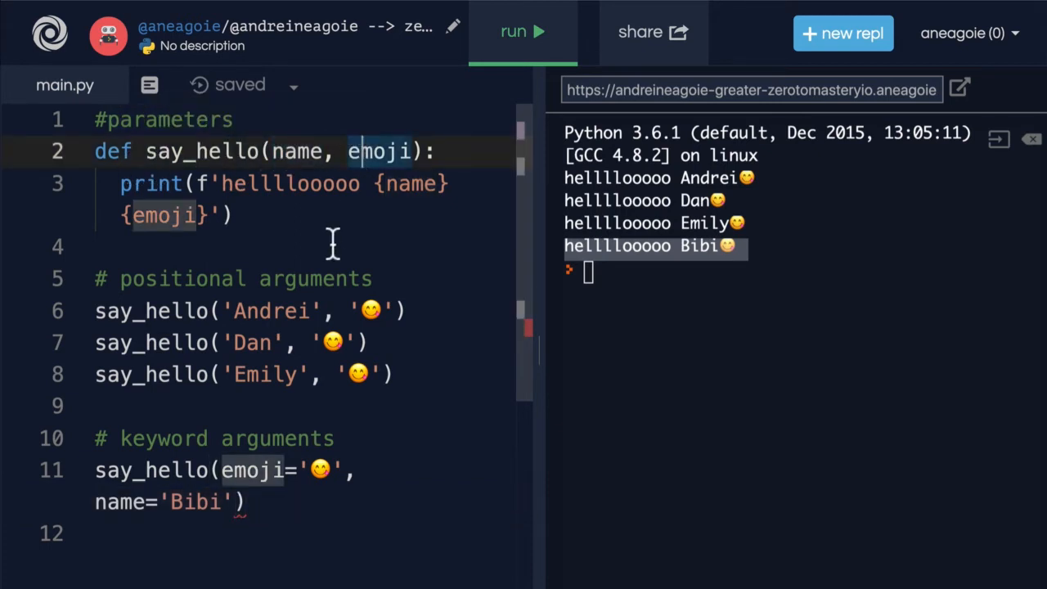
mouse_move(311, 236)
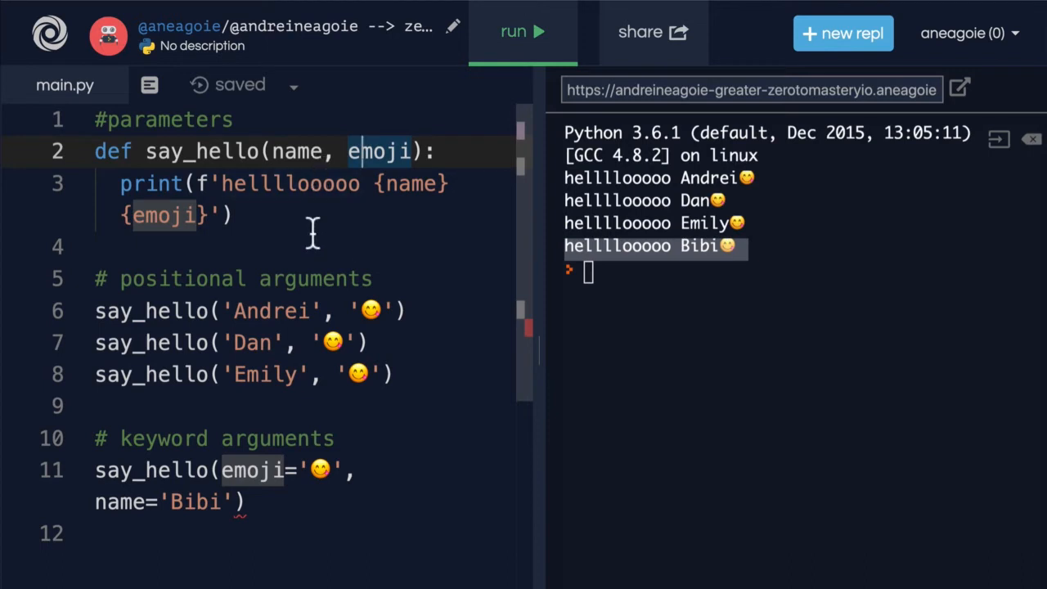
mouse_move(245, 471)
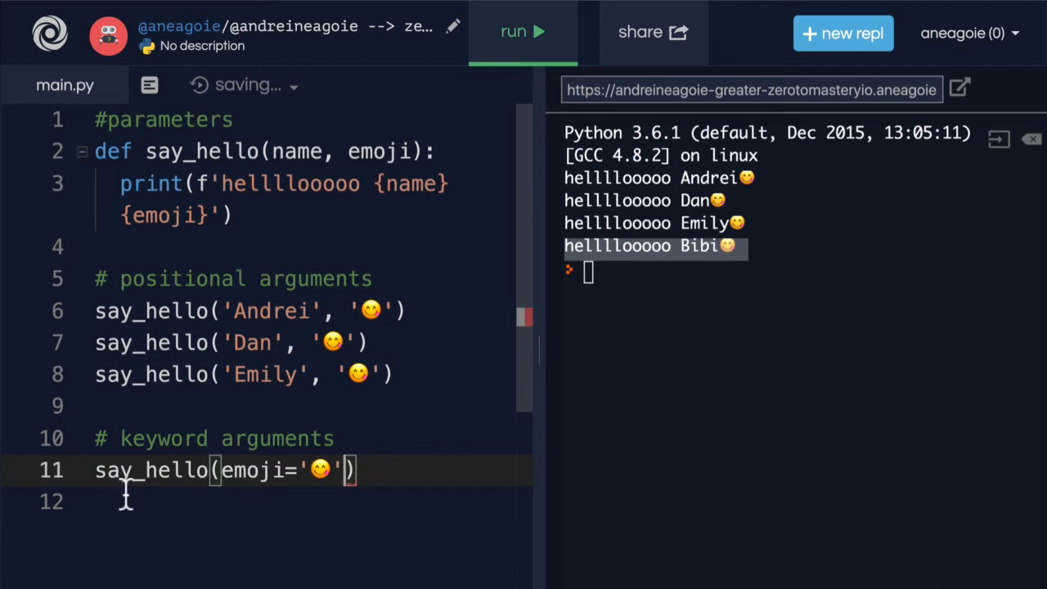
type("name='Bibi',")
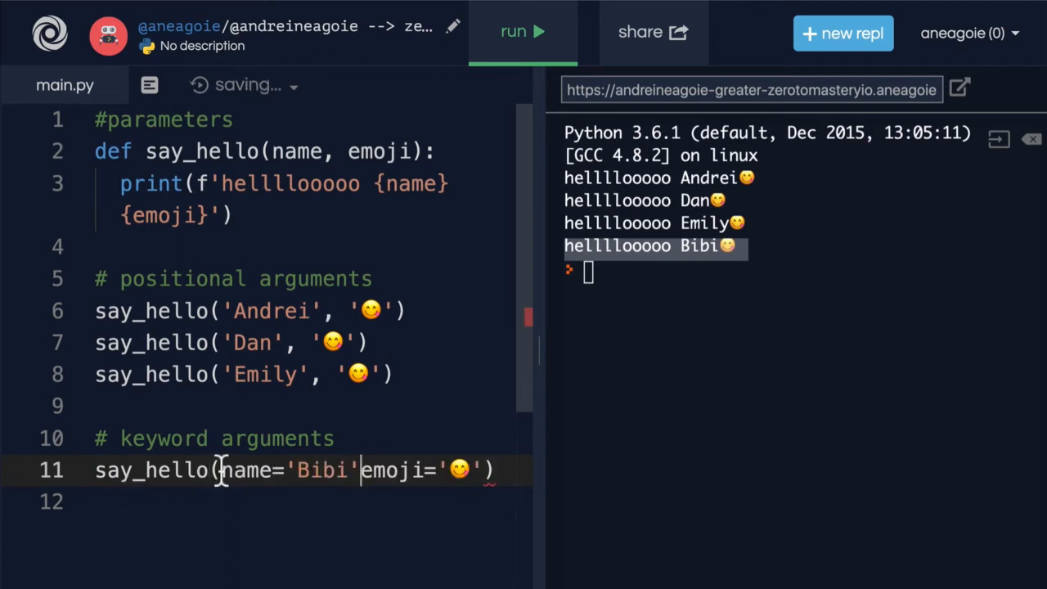
left_click(522, 32)
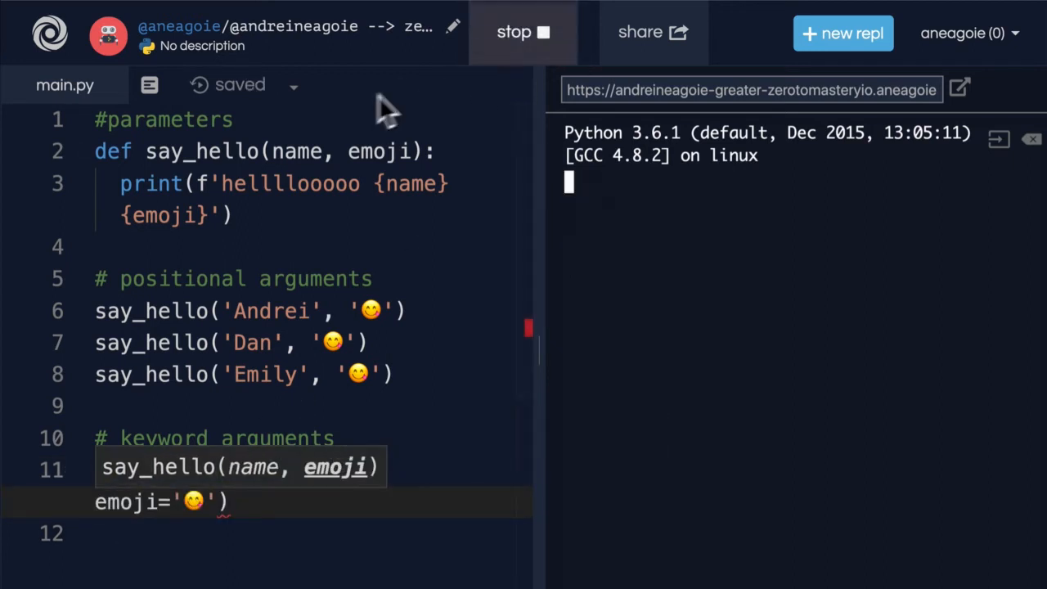
left_click(524, 33)
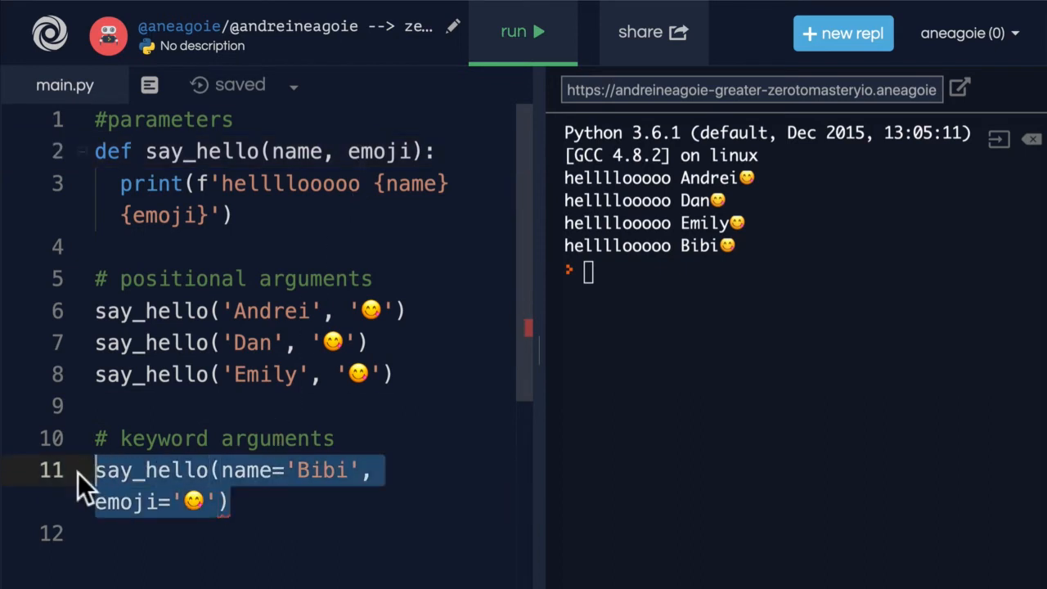
Comment out the Bibi keyword call and add a '# Default Parameters' comment above the definition.
left_click(238, 504)
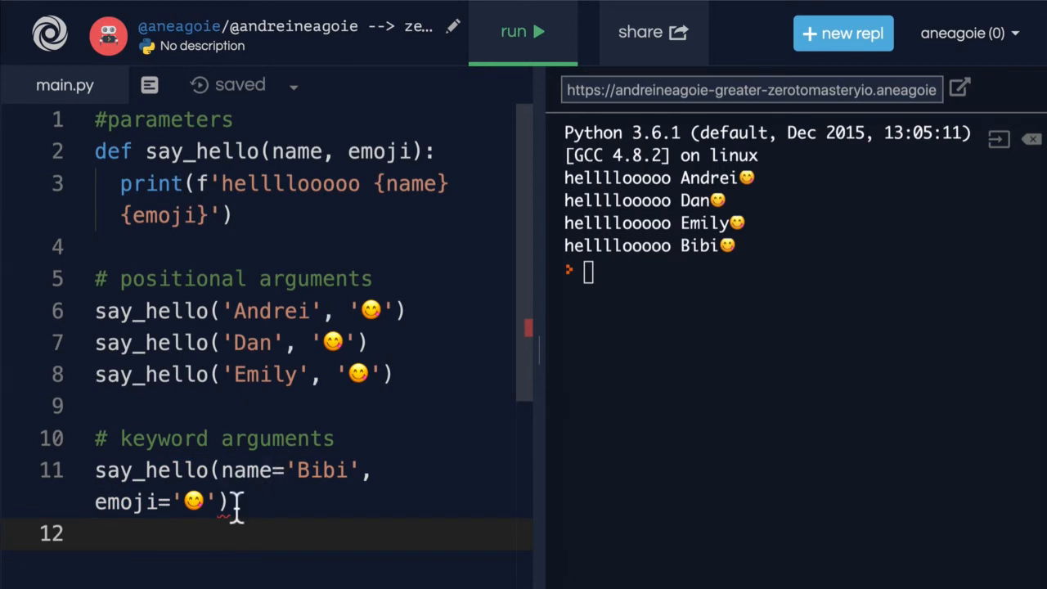
left_click_drag(233, 501, 95, 469)
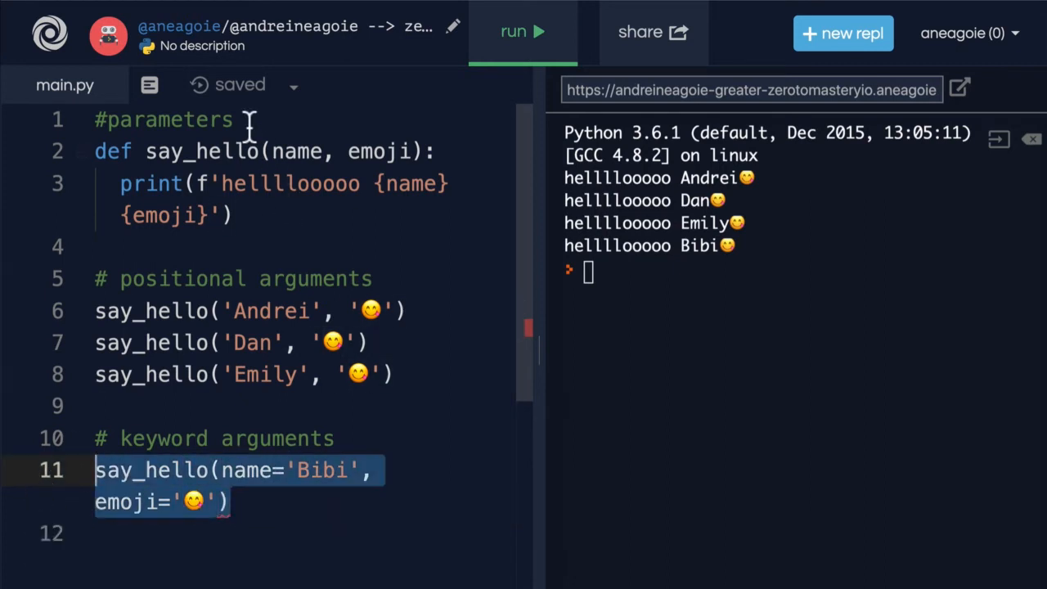
type("# Default Parameters")
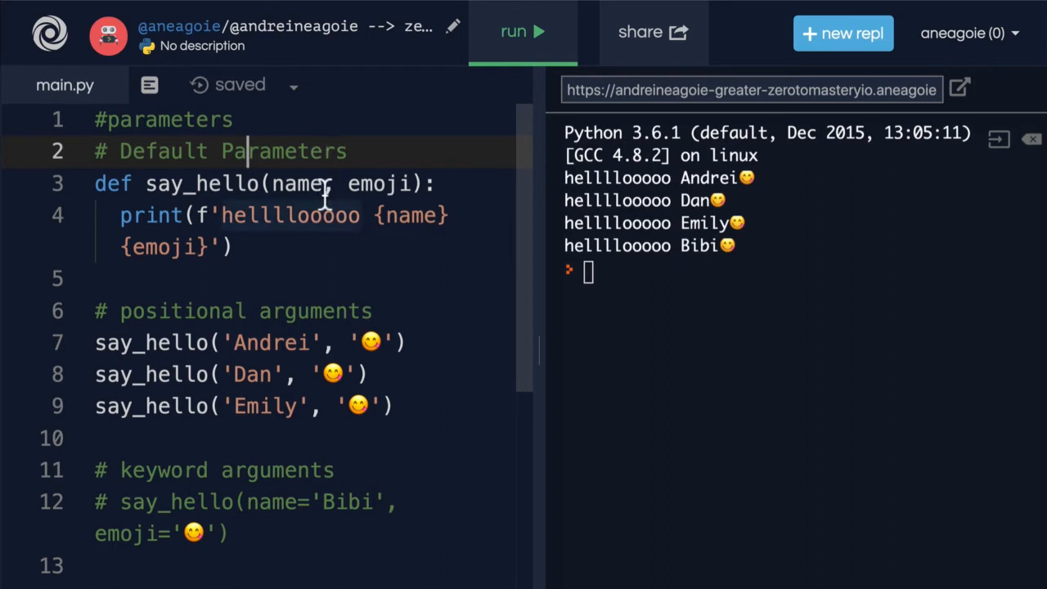
Give say_hello defaults name='Darth Vader' and emoji='😈', then run it.
double_click(298, 183)
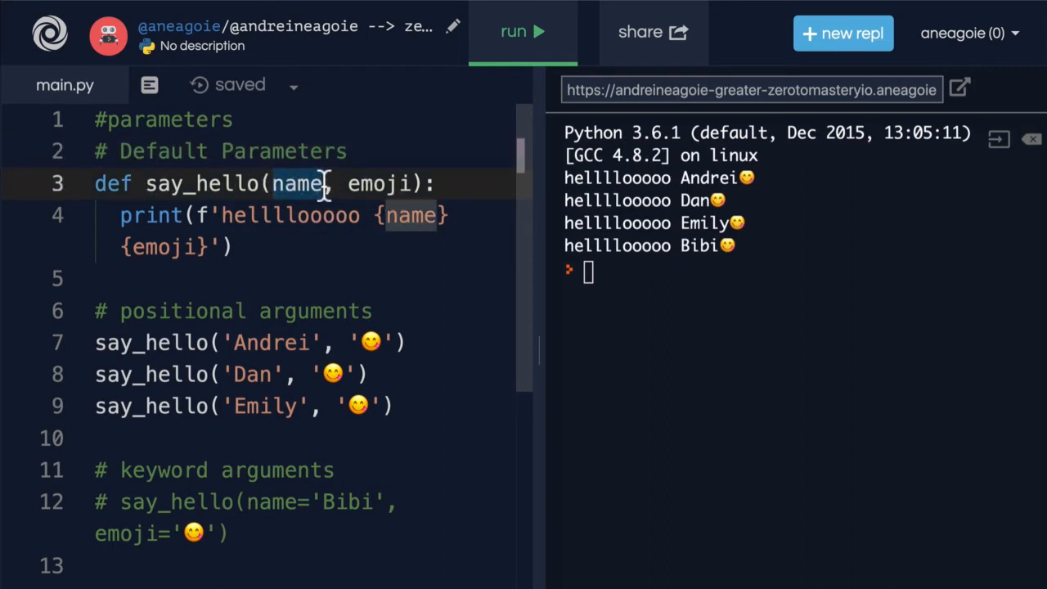
type("='")
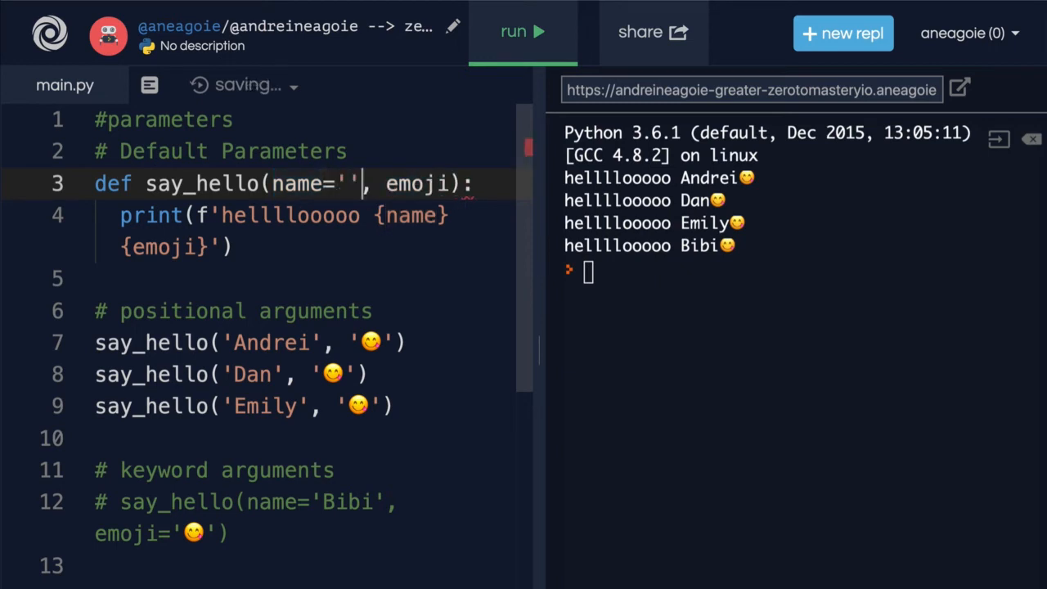
type("Darth Vader")
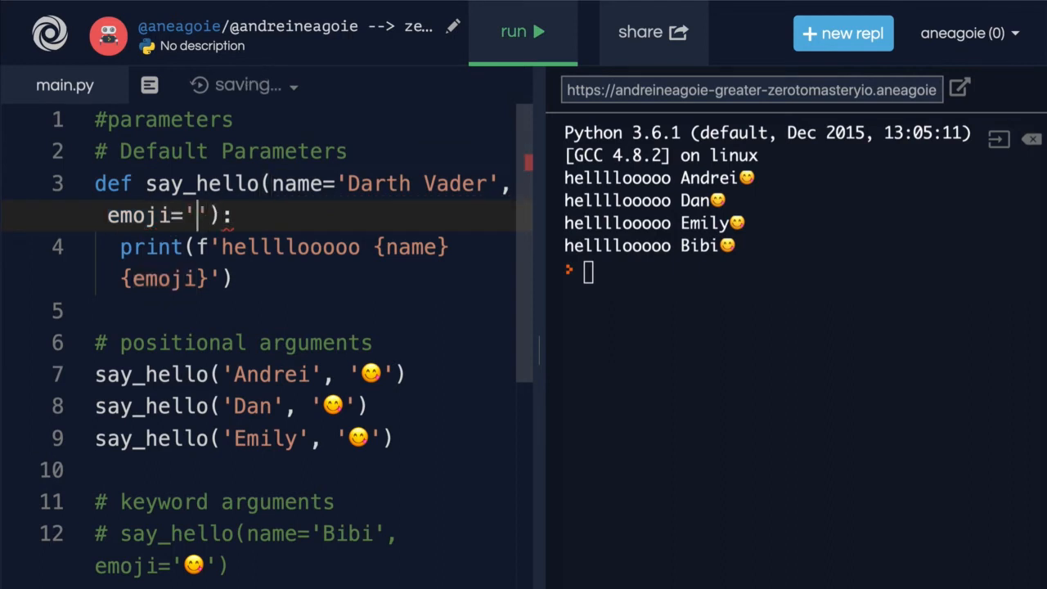
type("😀")
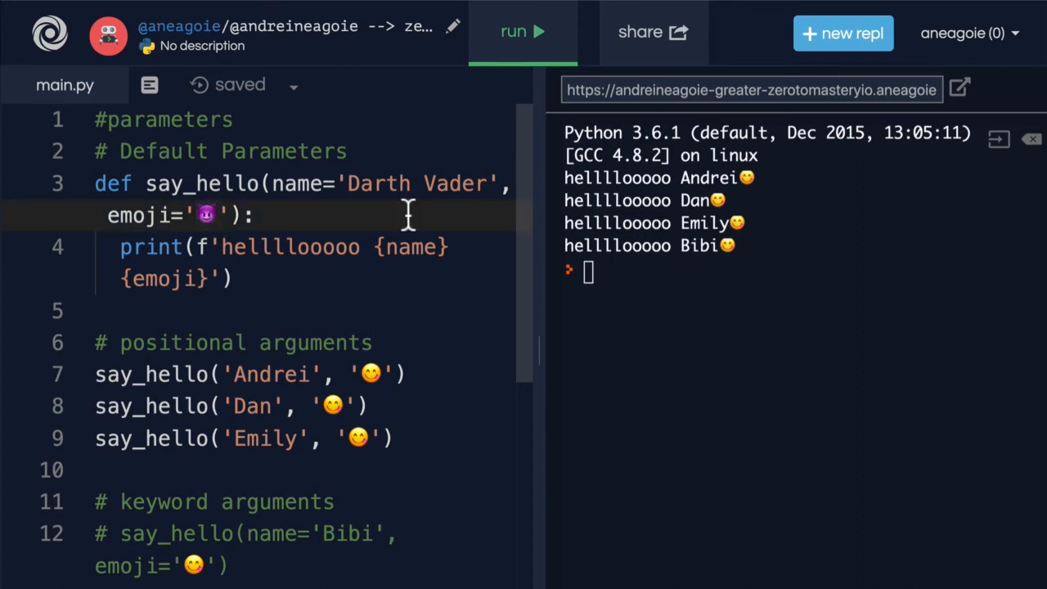
double_click(206, 214)
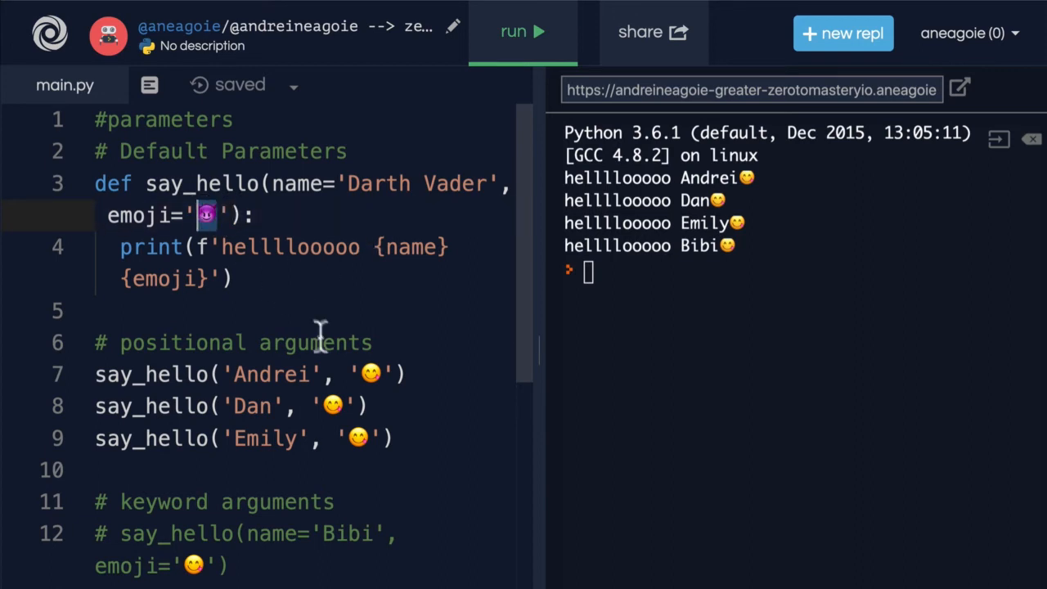
double_click(314, 342)
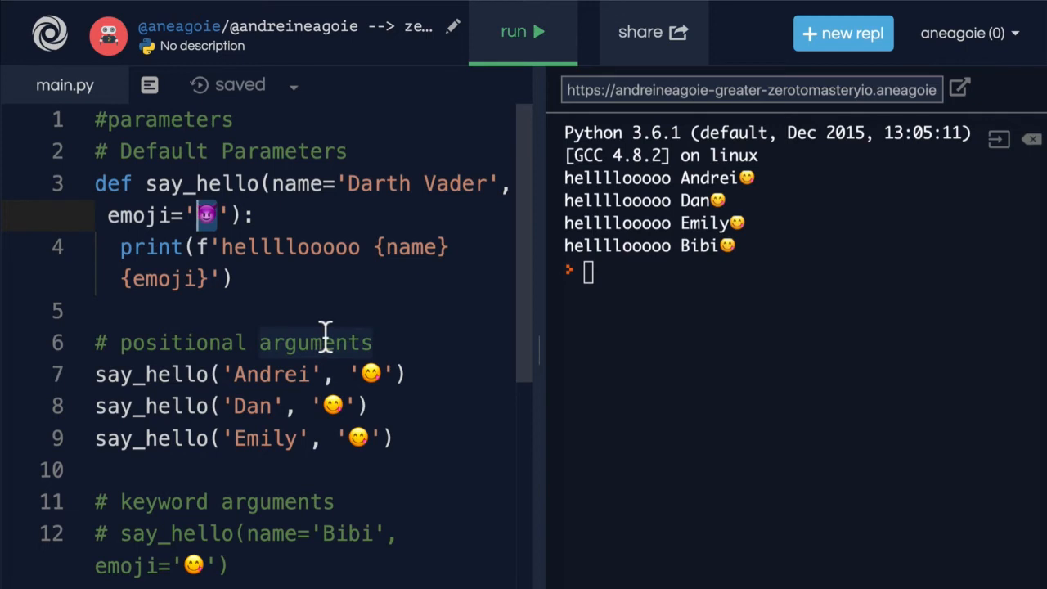
left_click(523, 32)
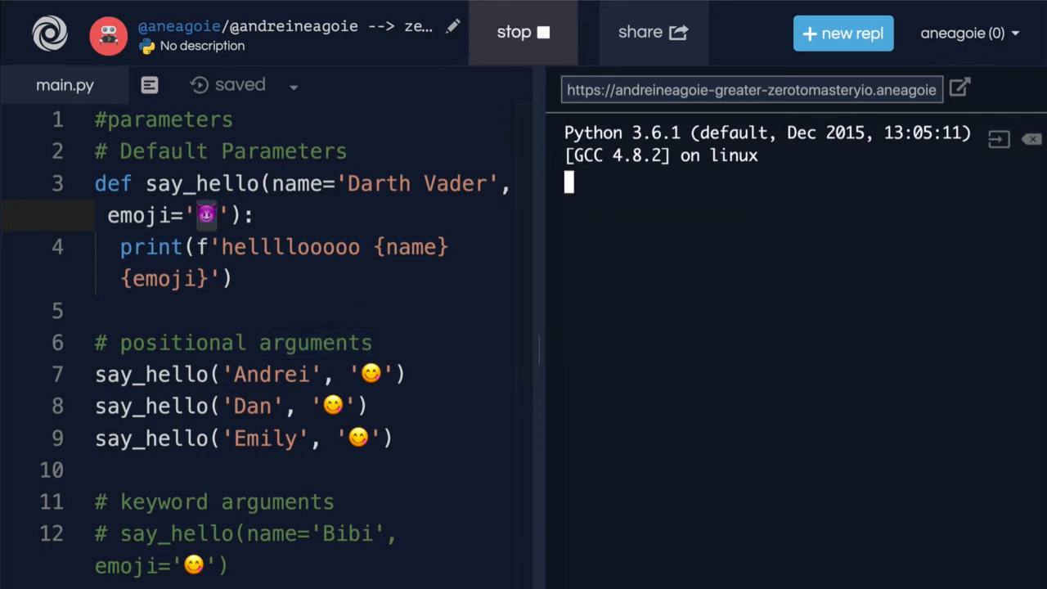
Uncomment the Bibi call and rerun so Andrei, Dan, Emily and Bibi are all greeted.
left_click(523, 33)
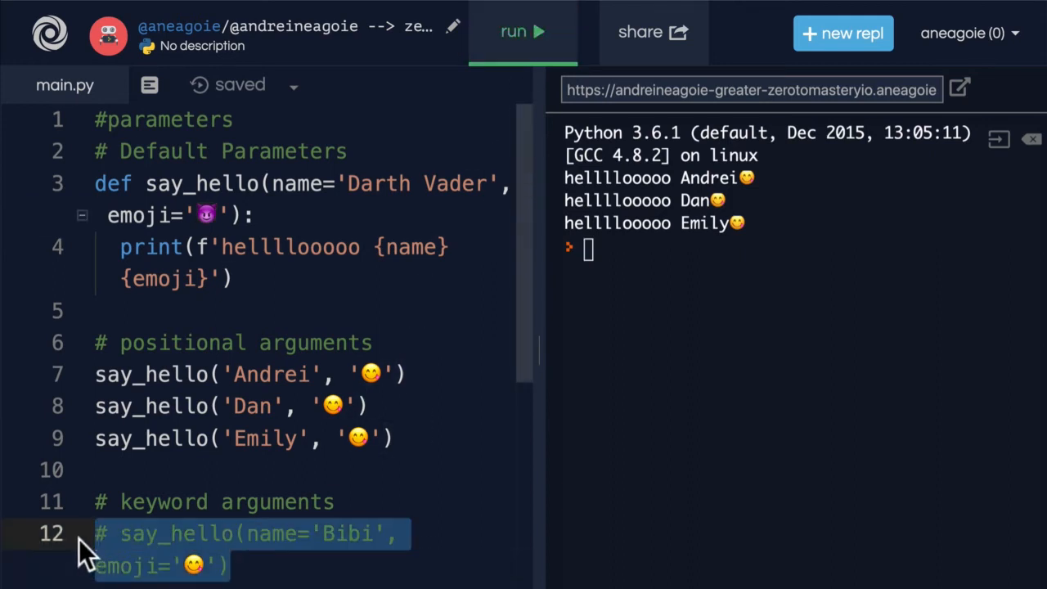
left_click(524, 33)
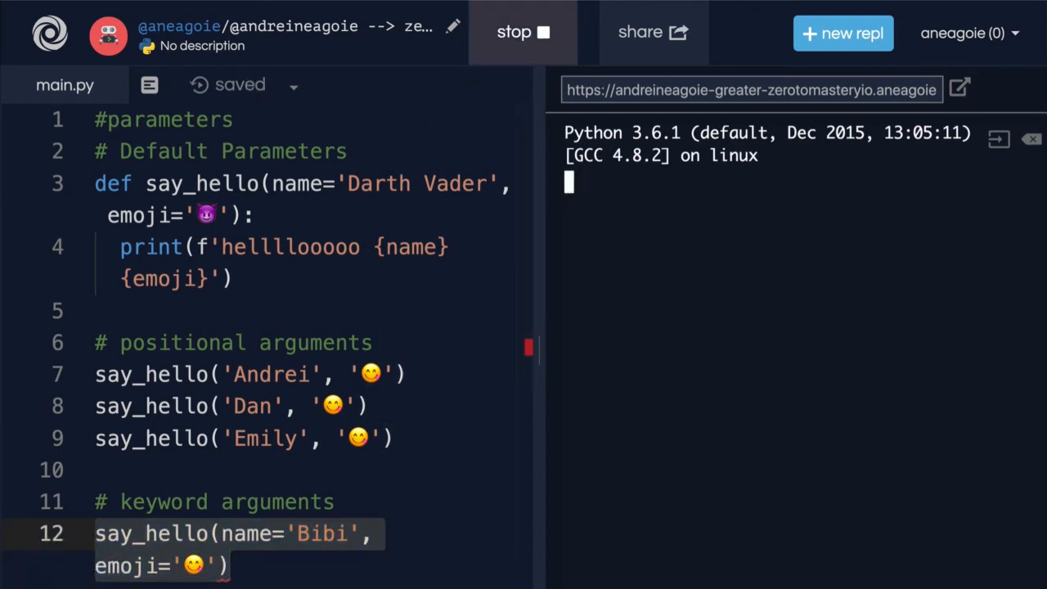
left_click(524, 31)
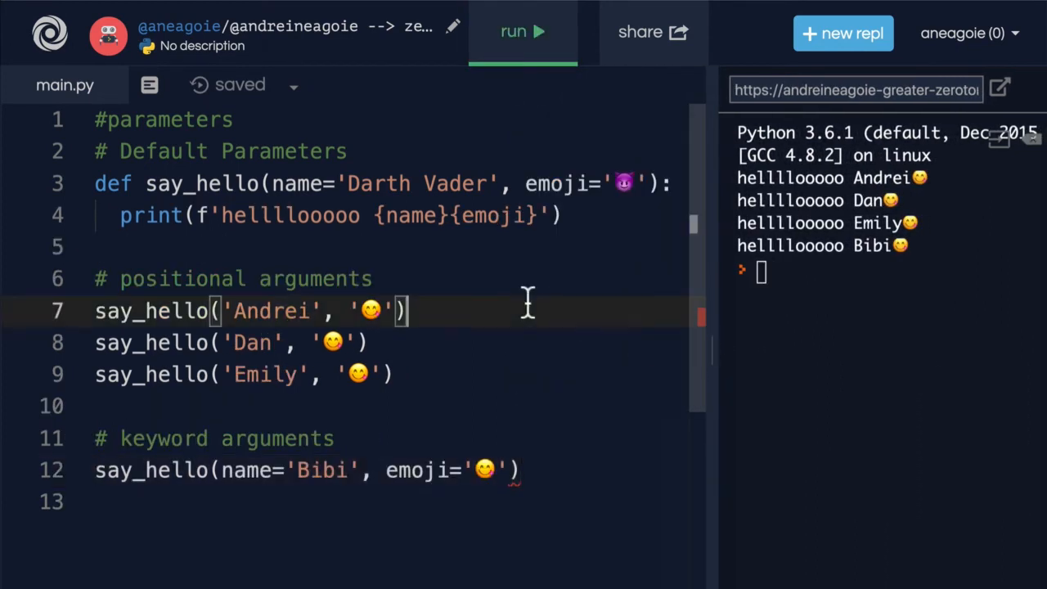
mouse_move(581, 246)
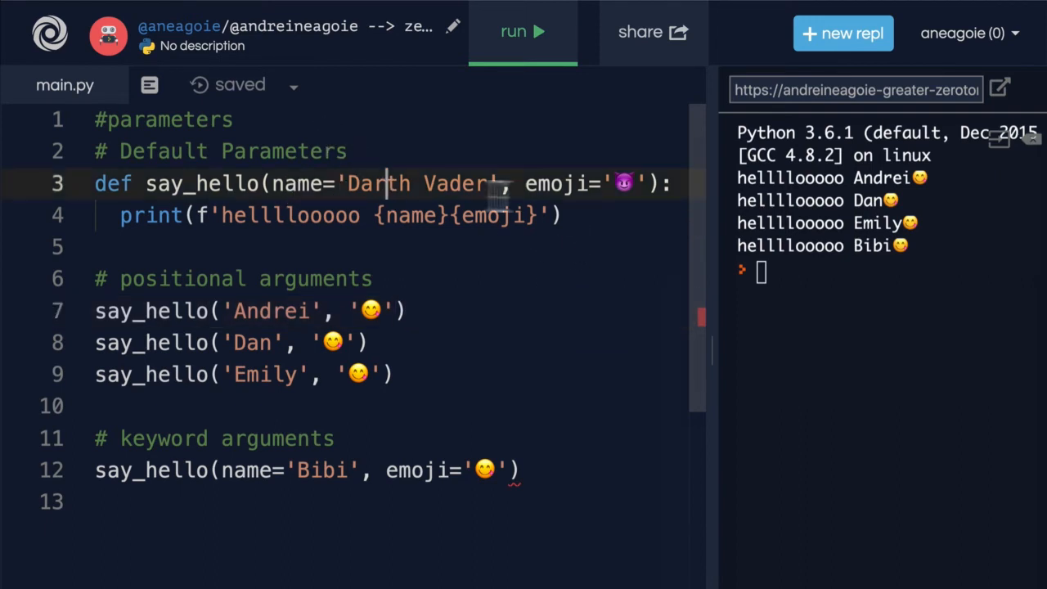
double_click(557, 184)
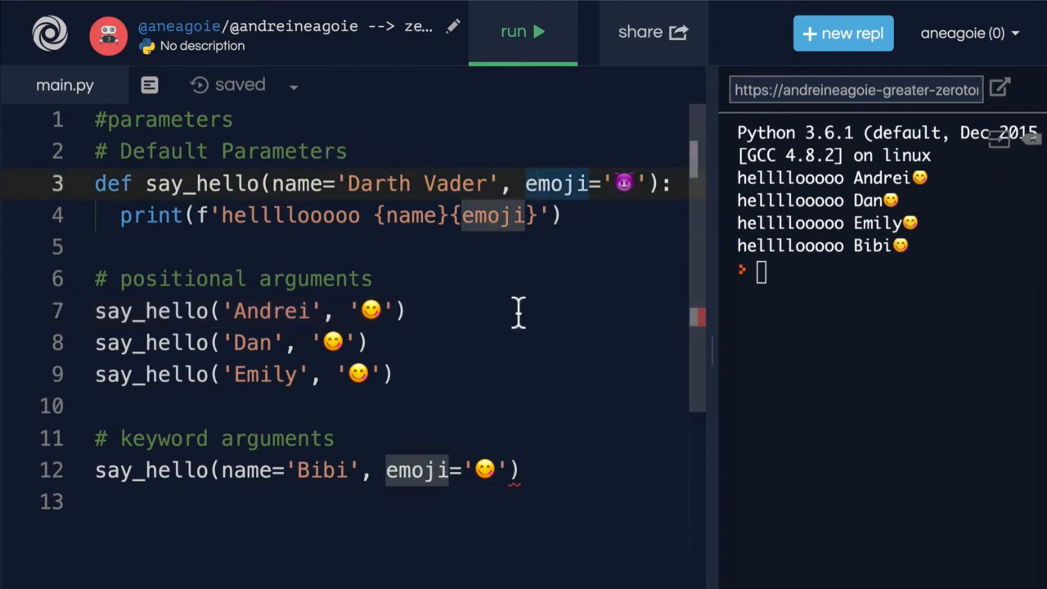
Add a bare say_hello() call and run it to print the Darth Vader default greeting.
left_click(511, 470)
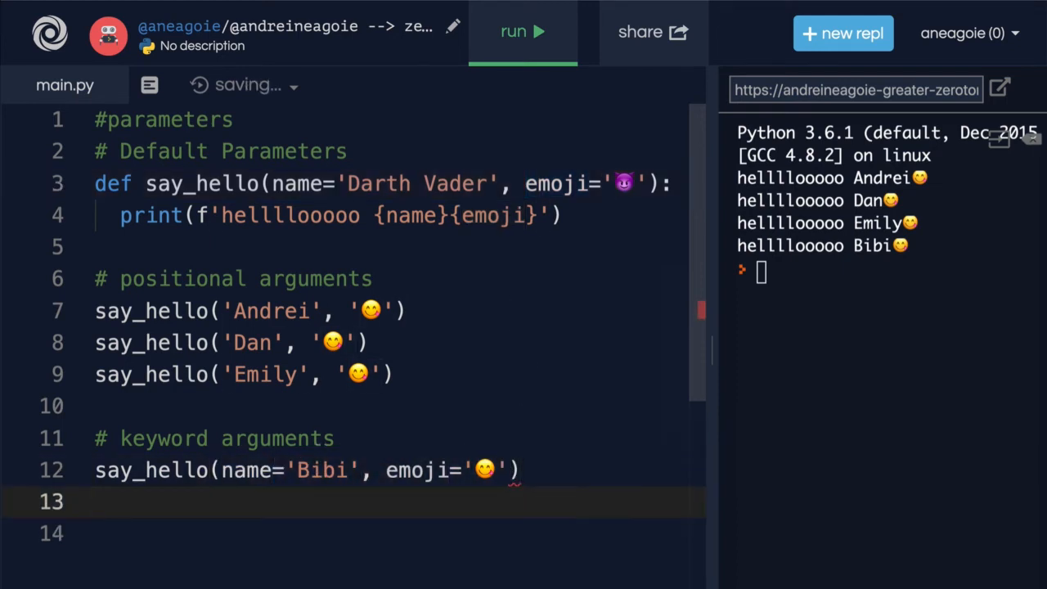
type("say_hello()")
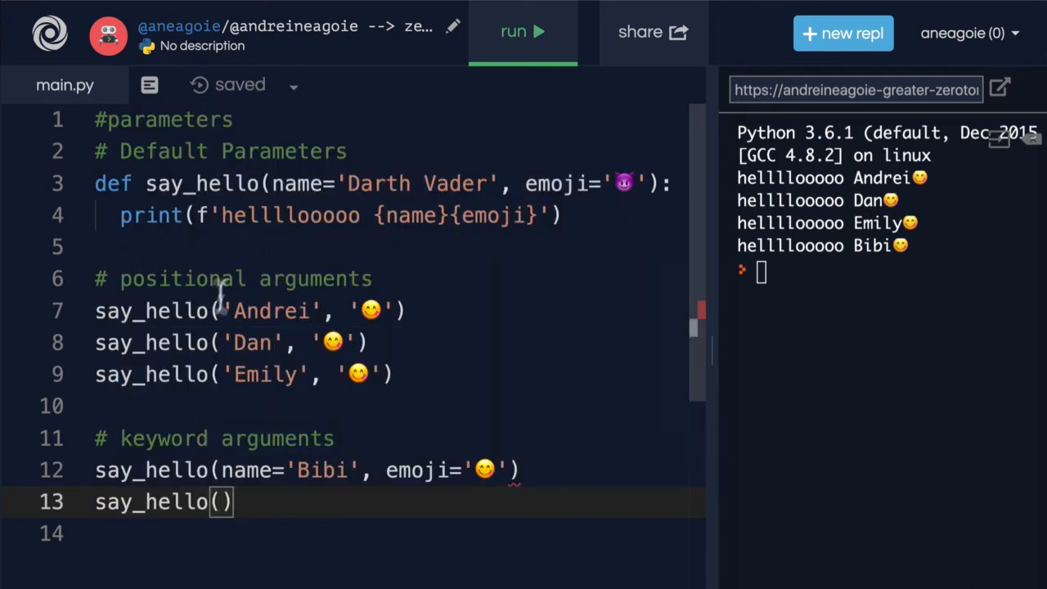
double_click(164, 438)
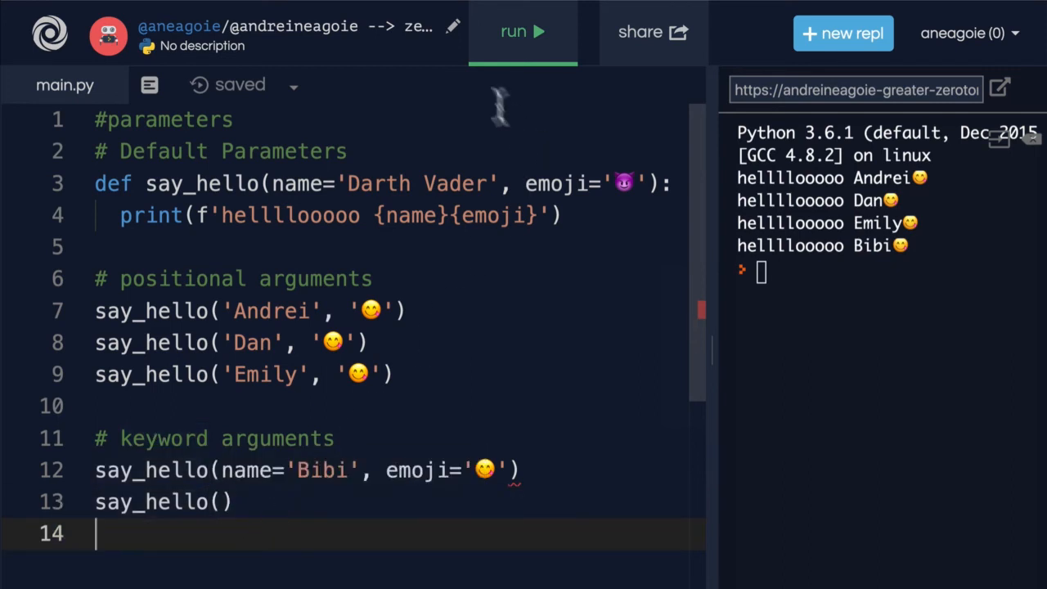
left_click(523, 33)
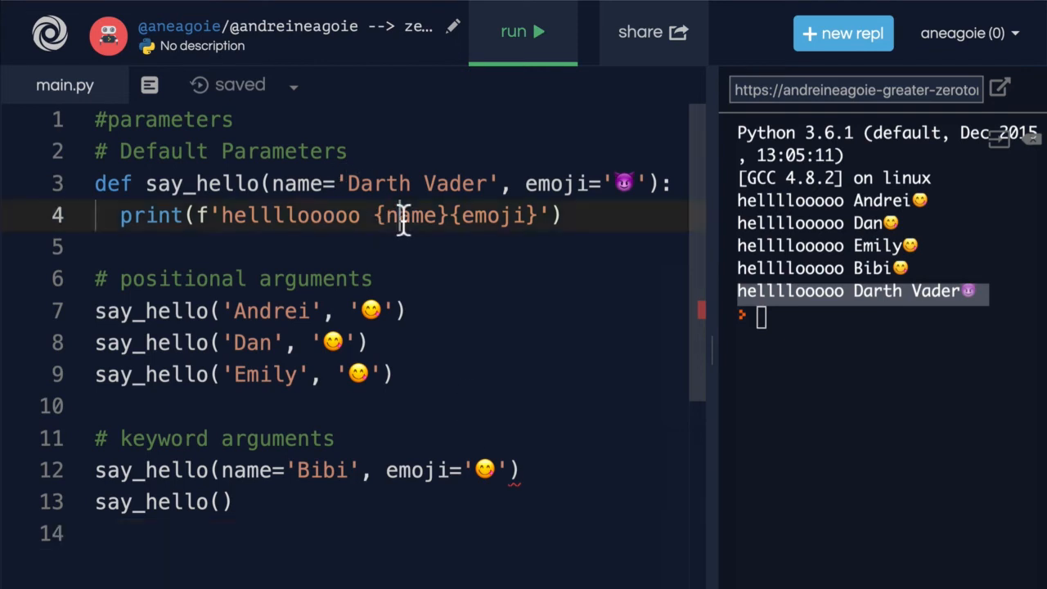
Call say_hello('Timmy') alone and run it so Timmy is greeted with the default devil emoji.
double_click(491, 216)
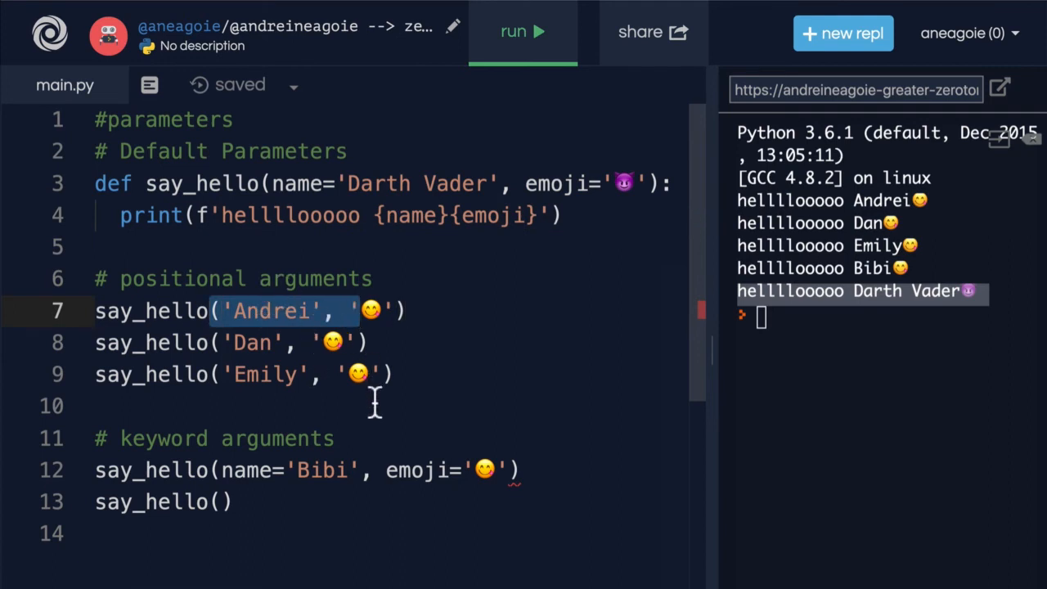
mouse_move(419, 176)
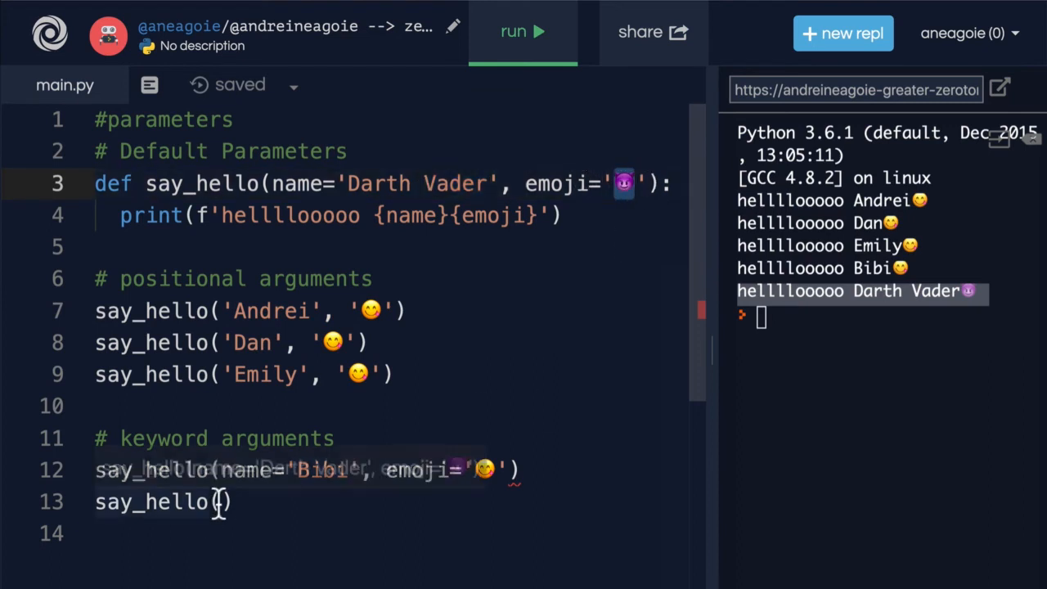
type("''")
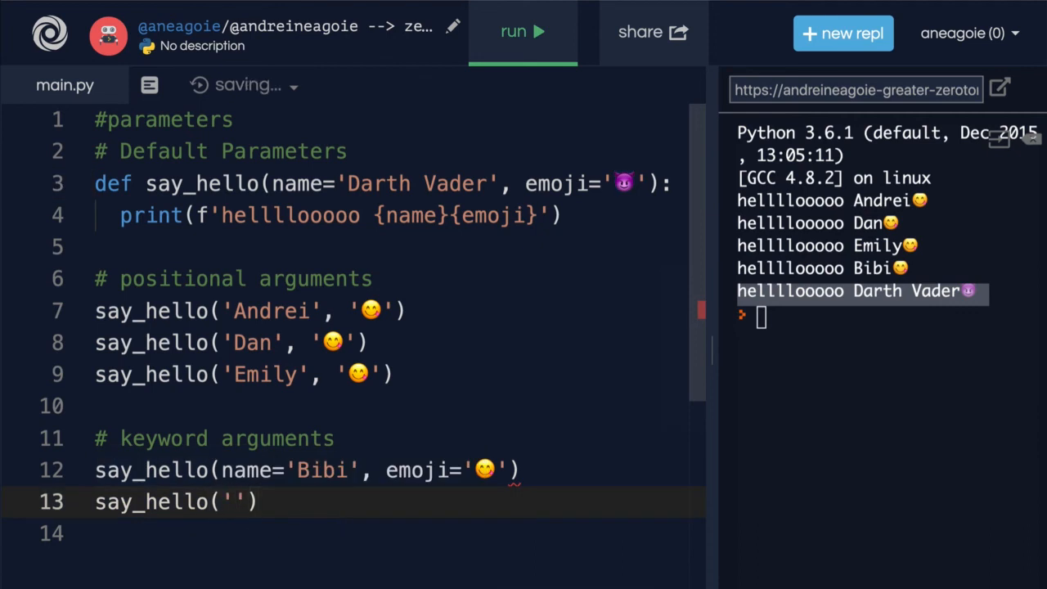
type("Timmy")
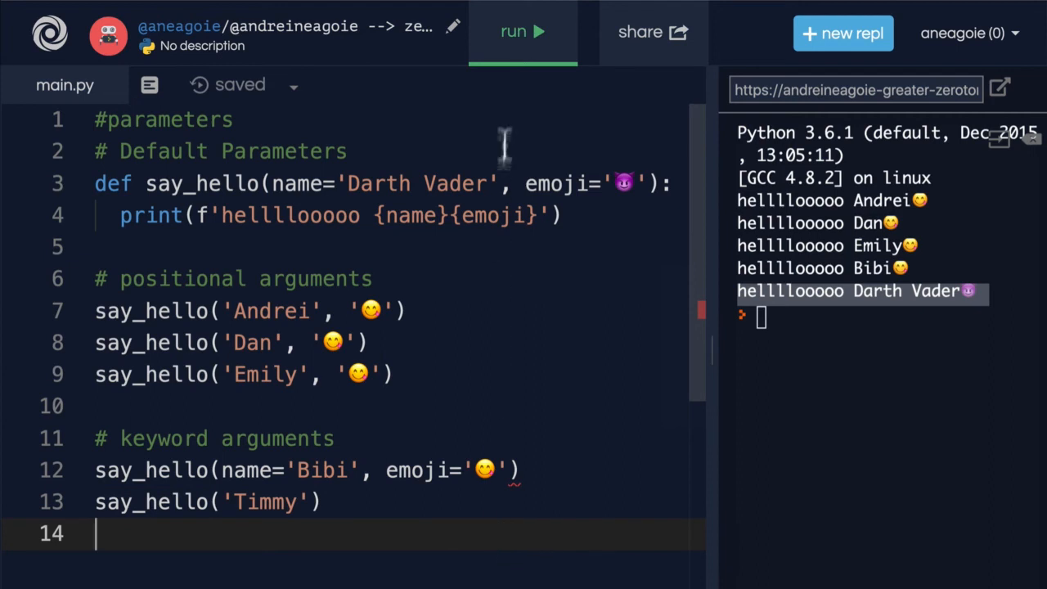
left_click(522, 31)
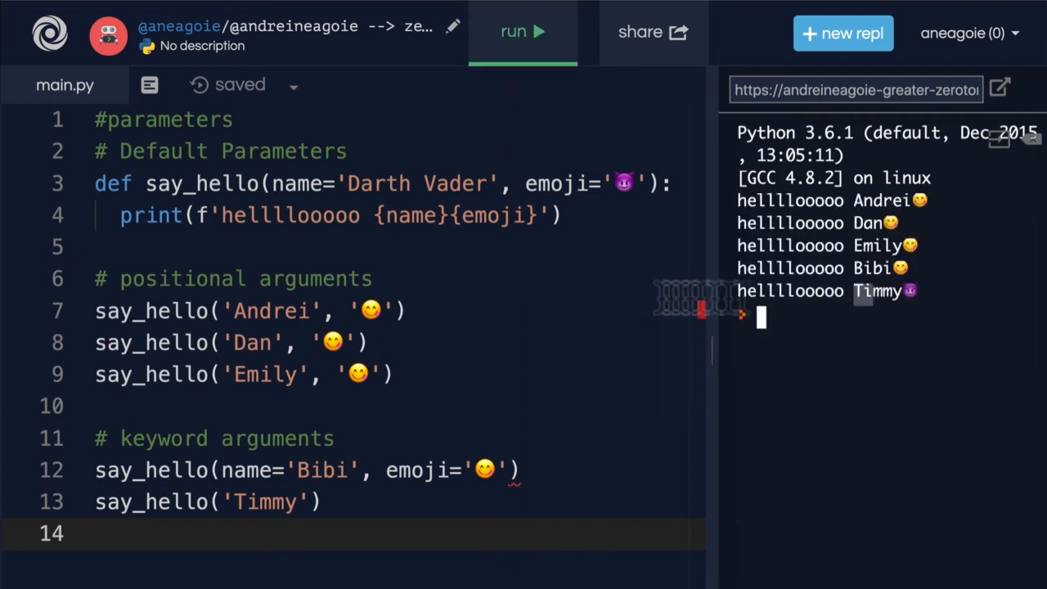
double_click(265, 501)
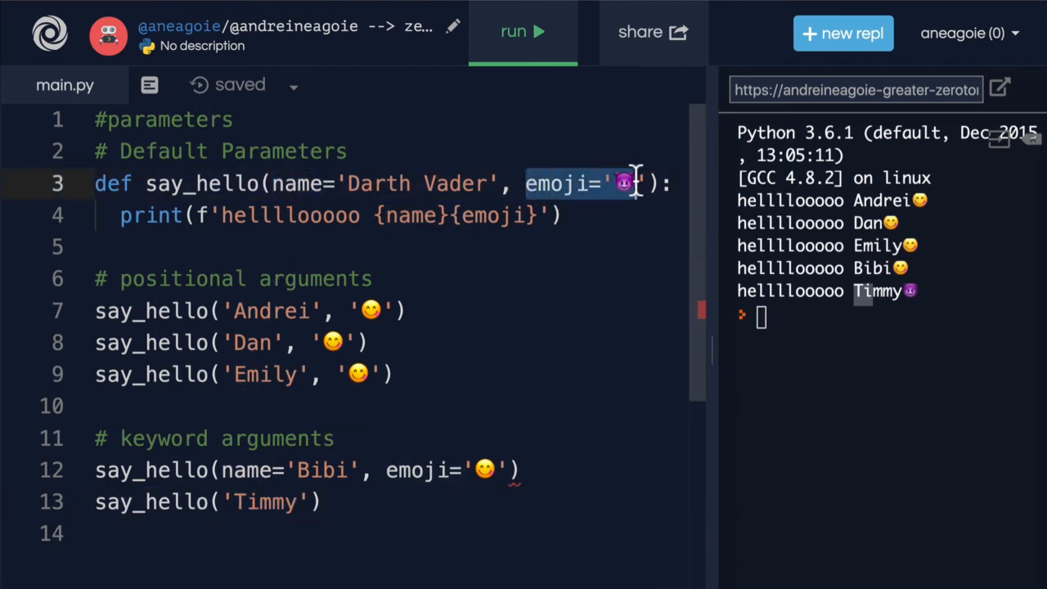
left_click(651, 183)
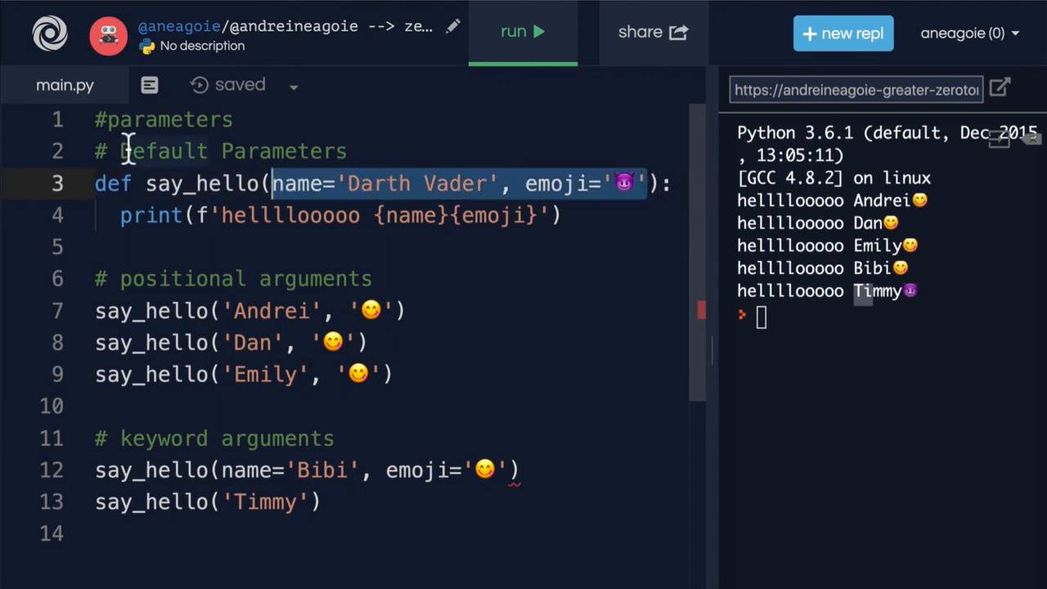
mouse_move(221, 183)
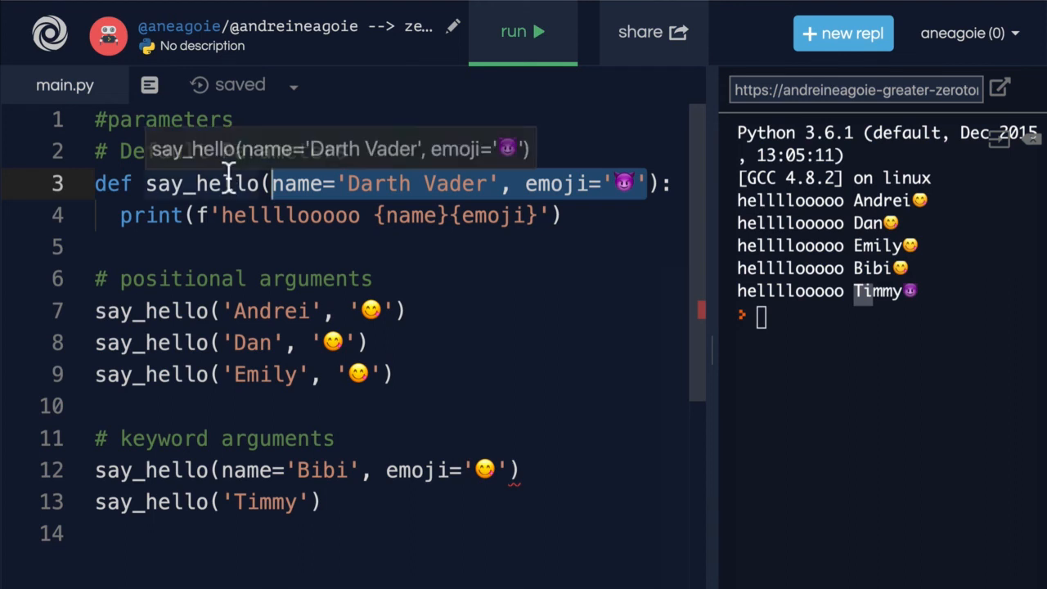
mouse_move(291, 516)
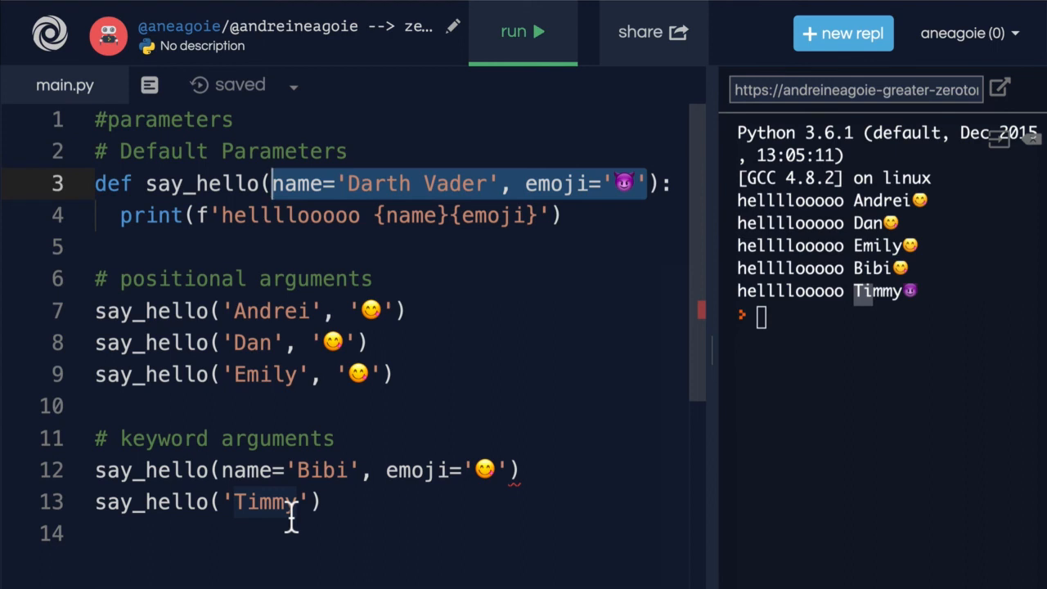
left_click(311, 469)
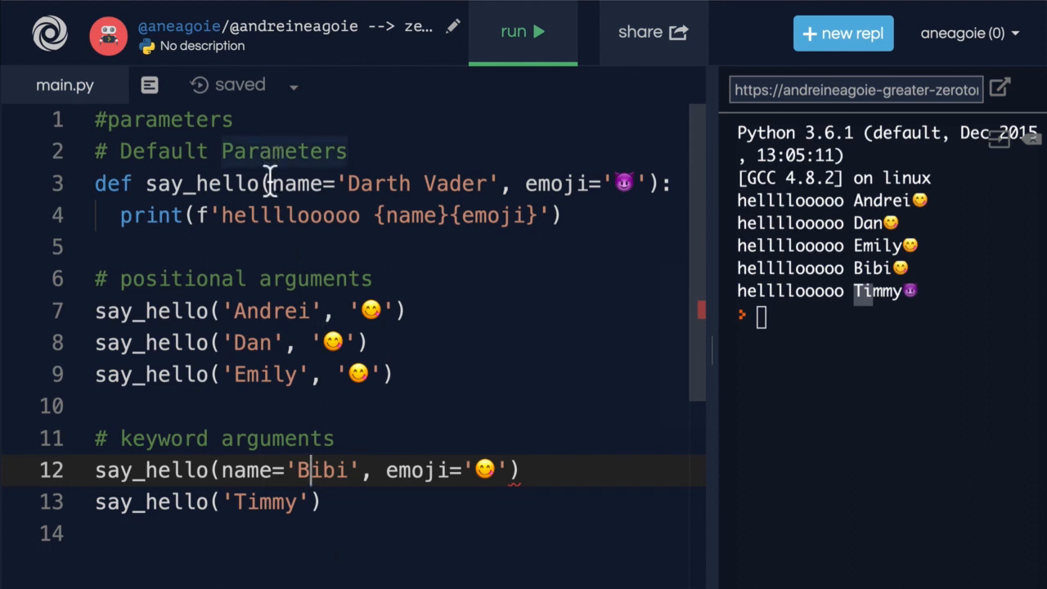
left_click_drag(270, 184, 641, 183)
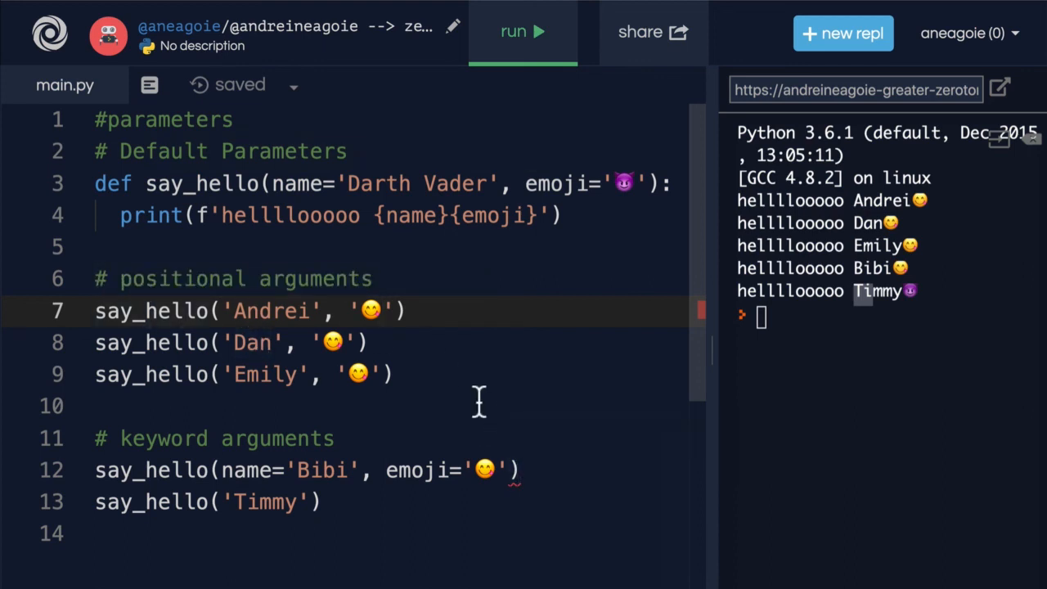
left_click(255, 151)
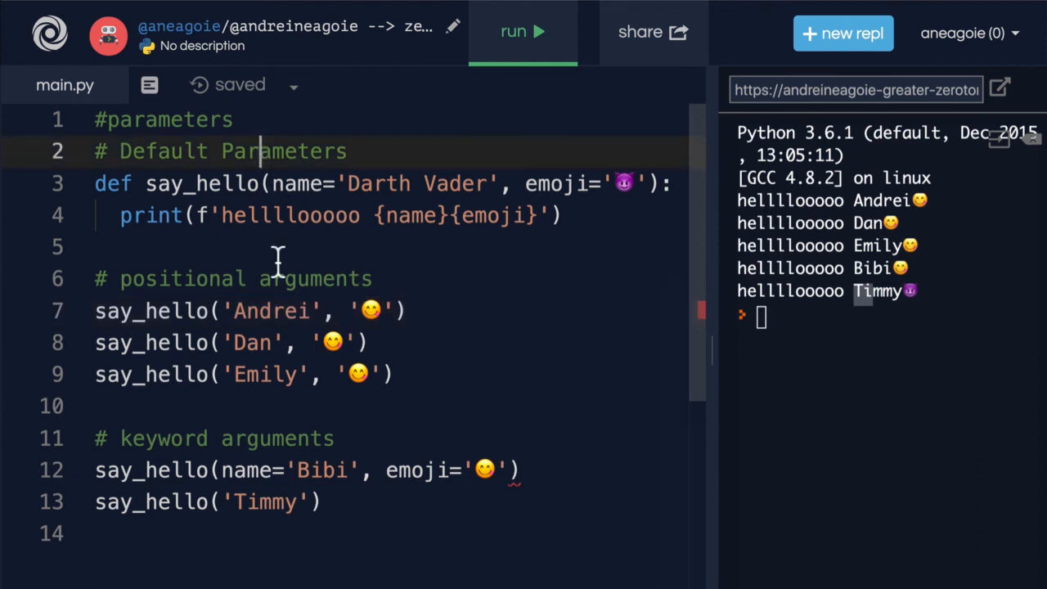